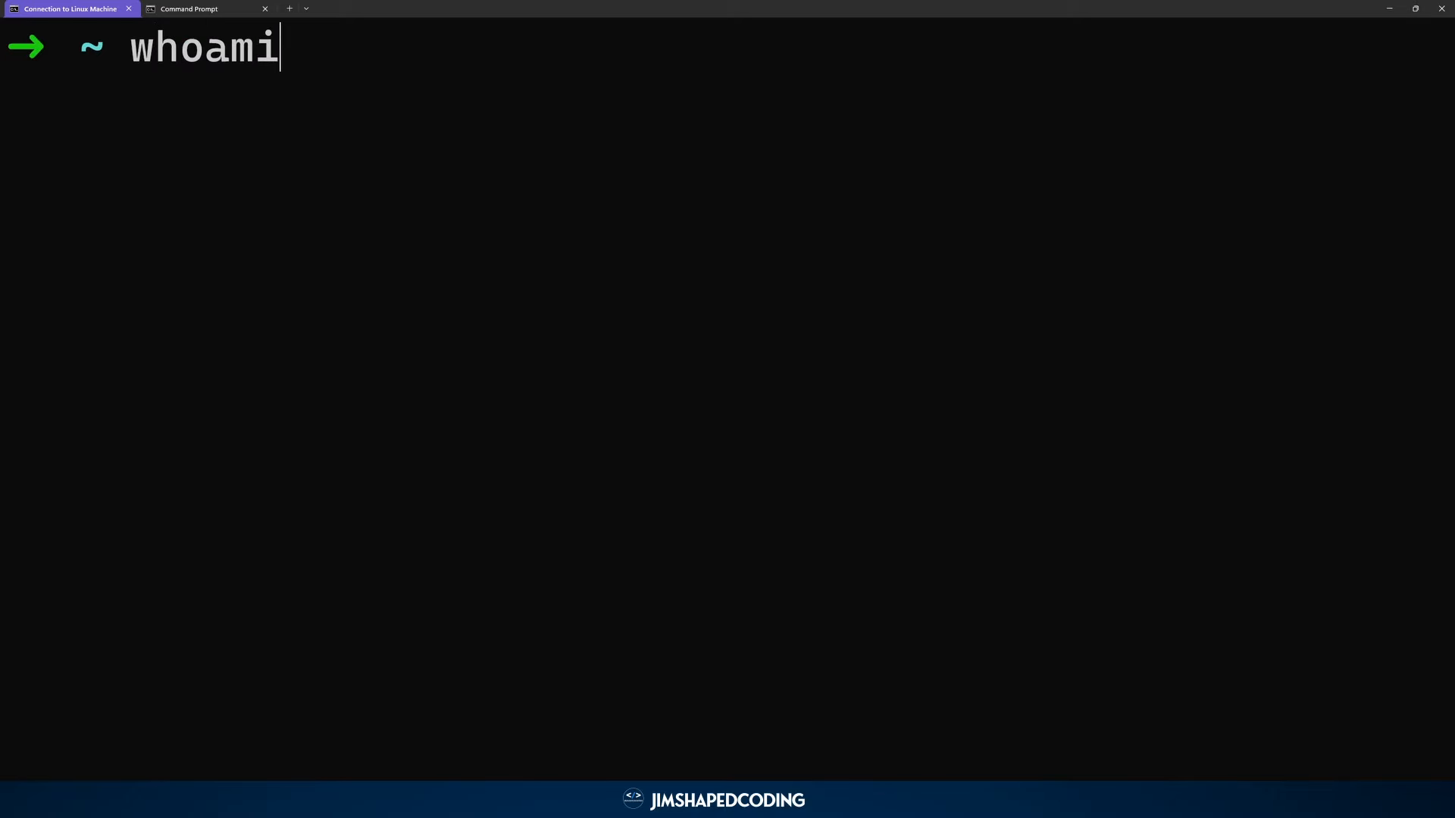
- Run whoami and crontab -l, confirming the user is root with no crontab yet
key("Return")
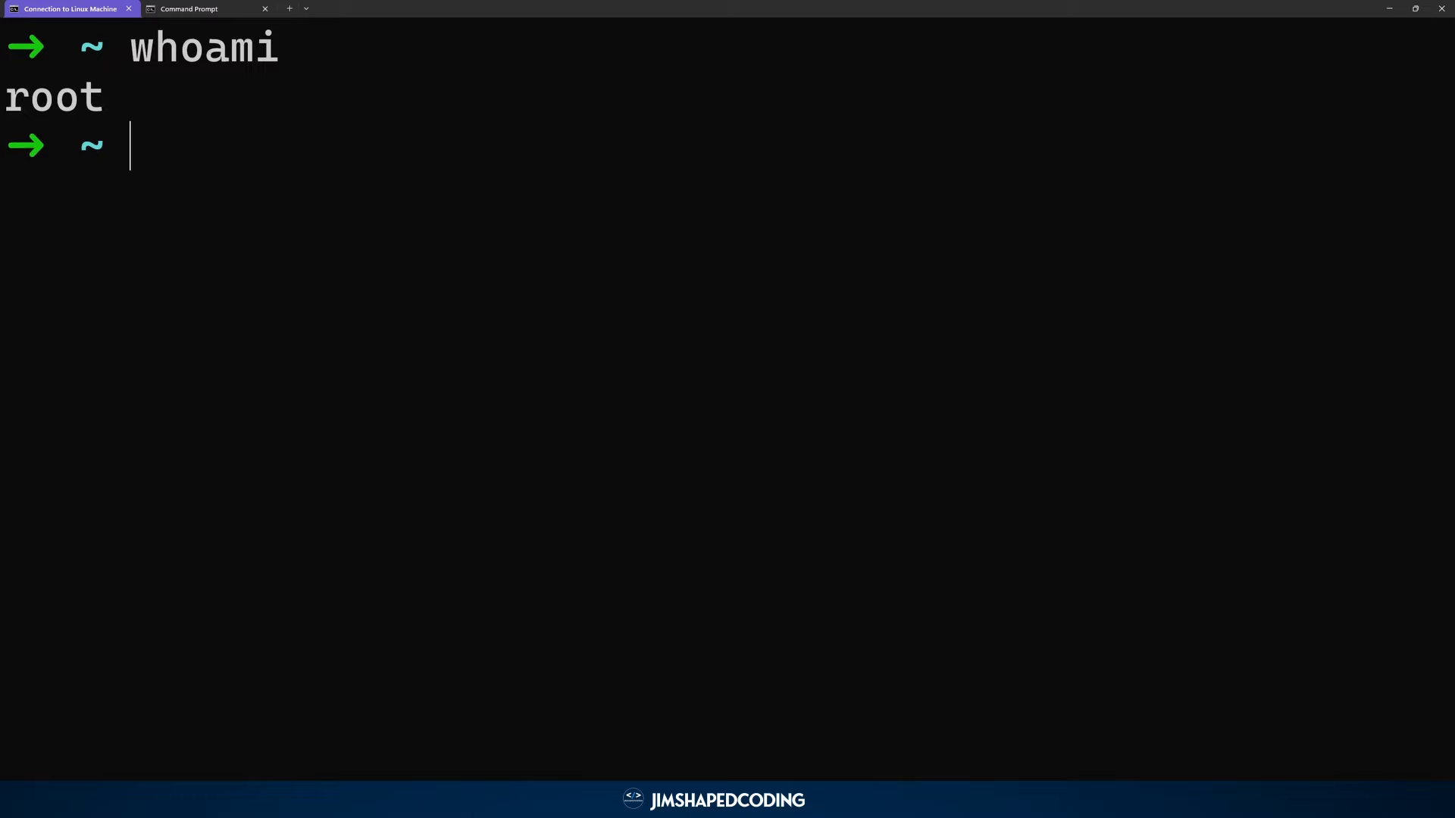
type("cr")
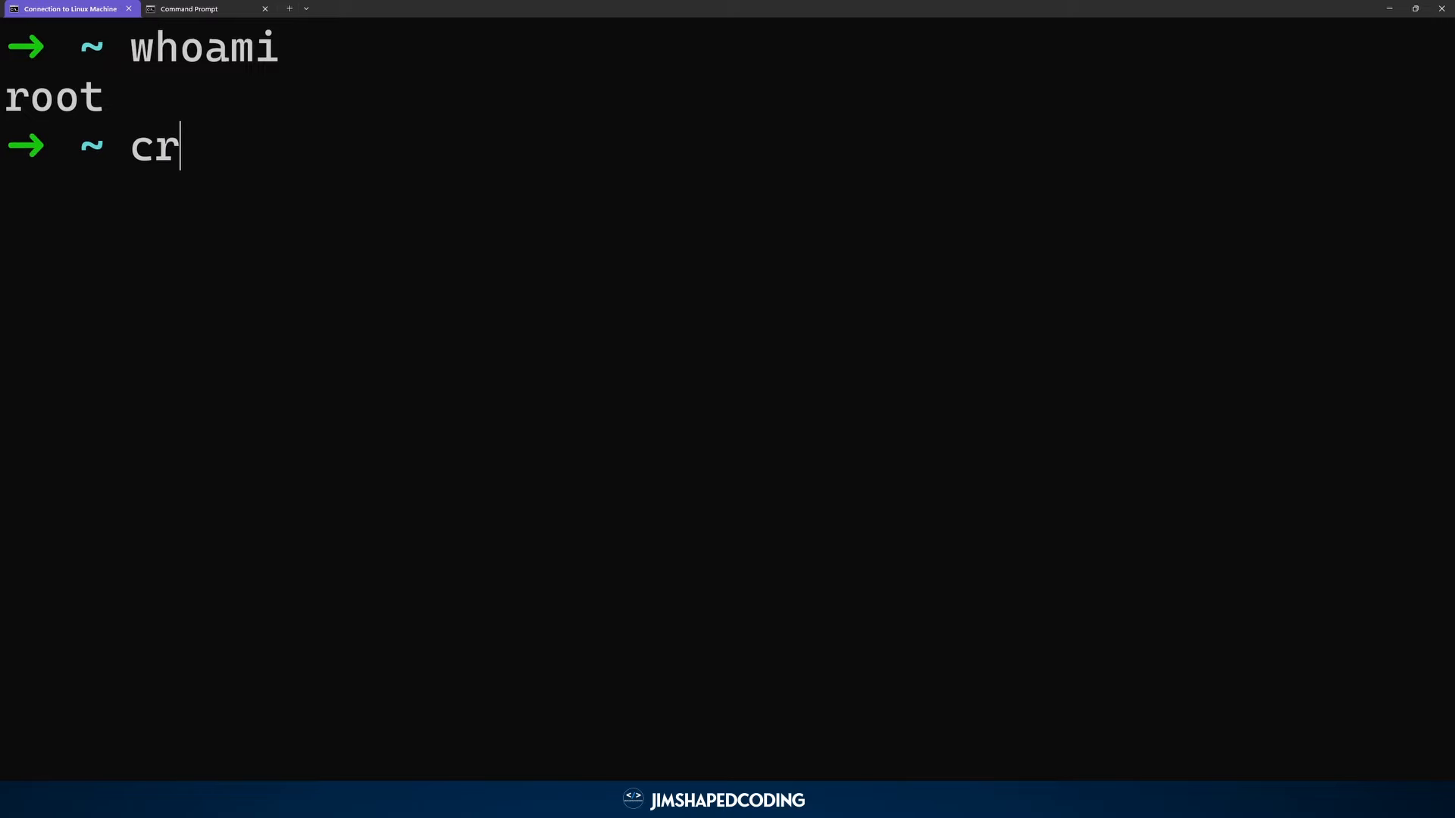
type("ontab")
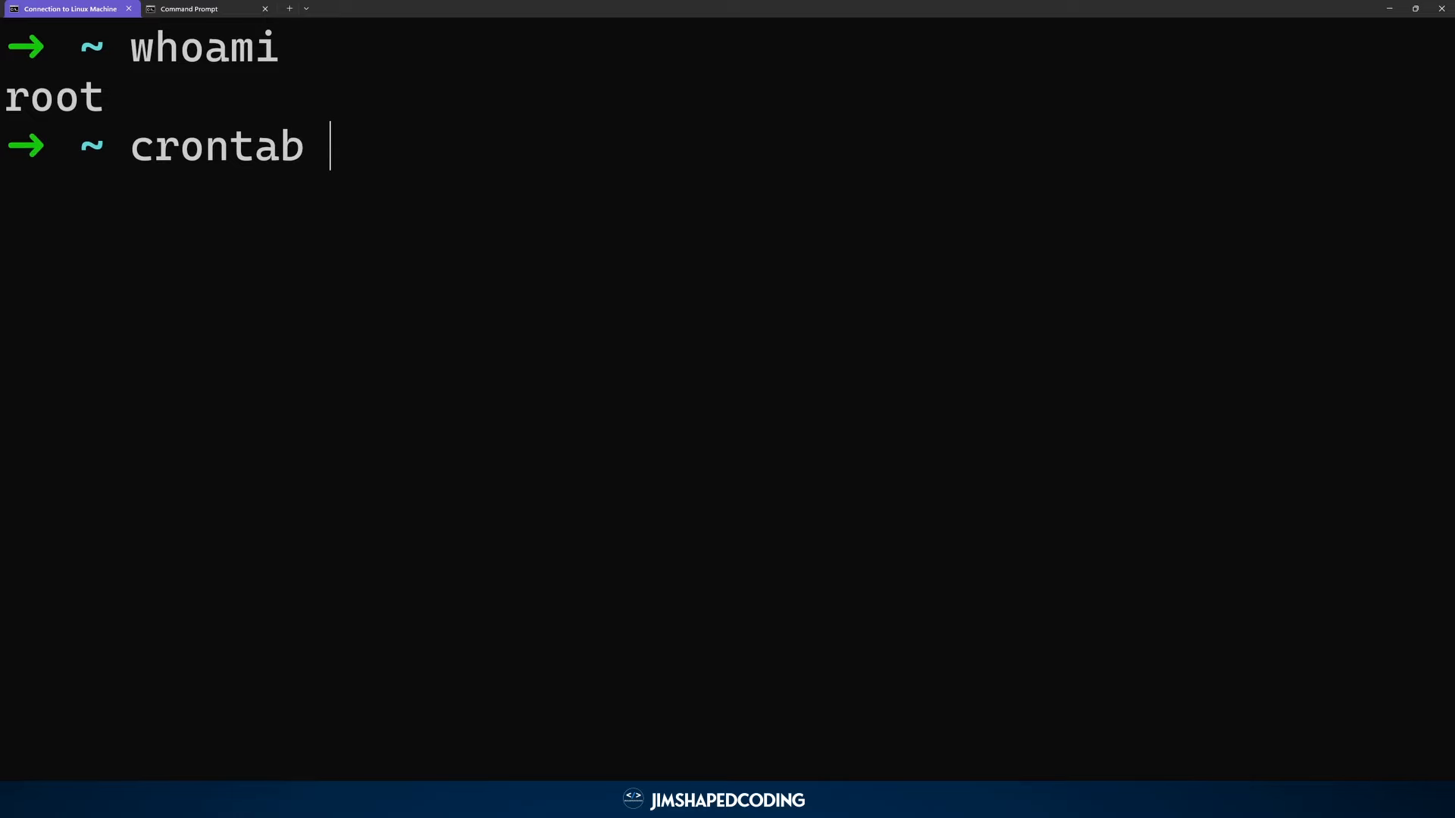
type("-l")
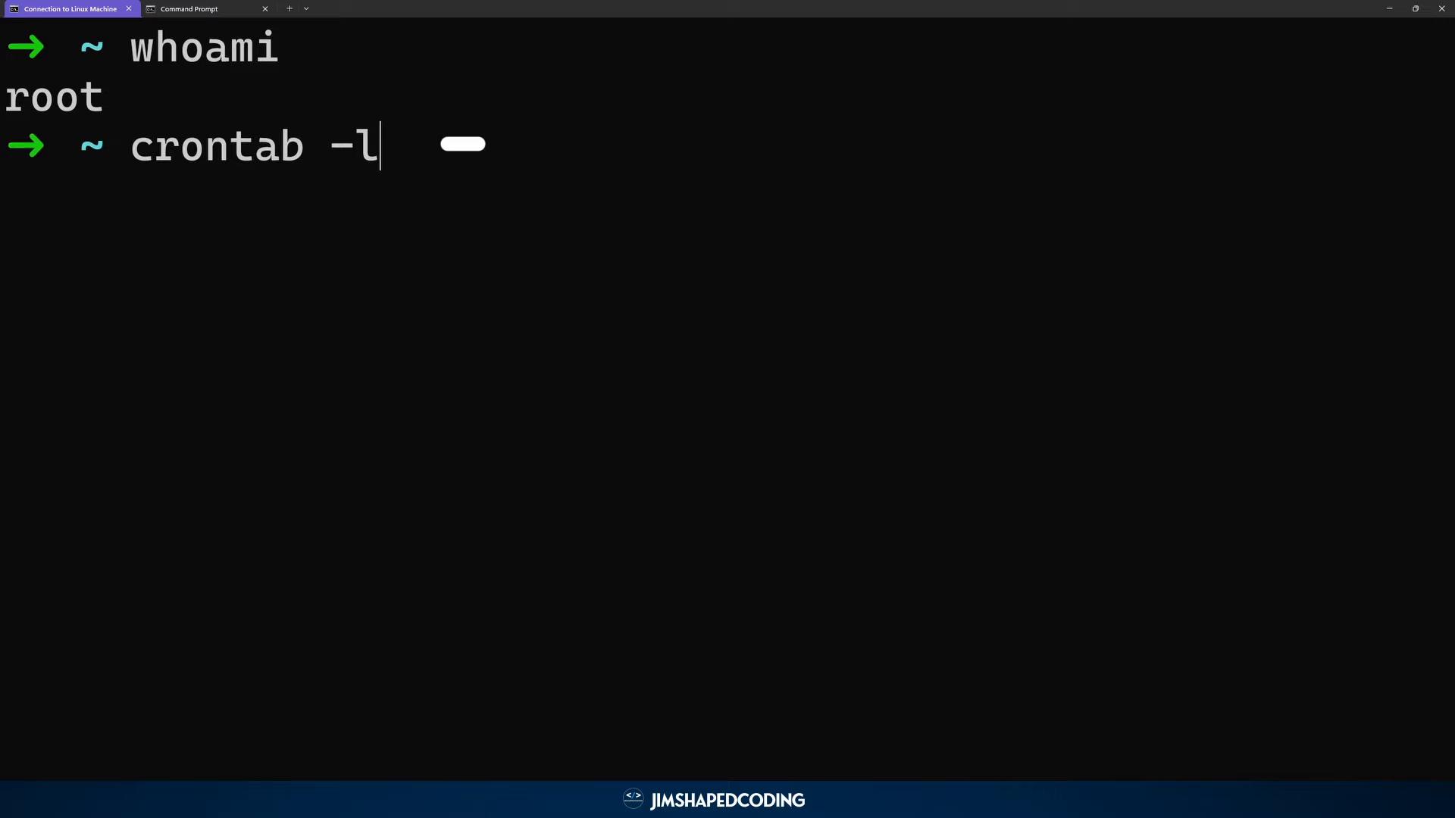
key("Return")
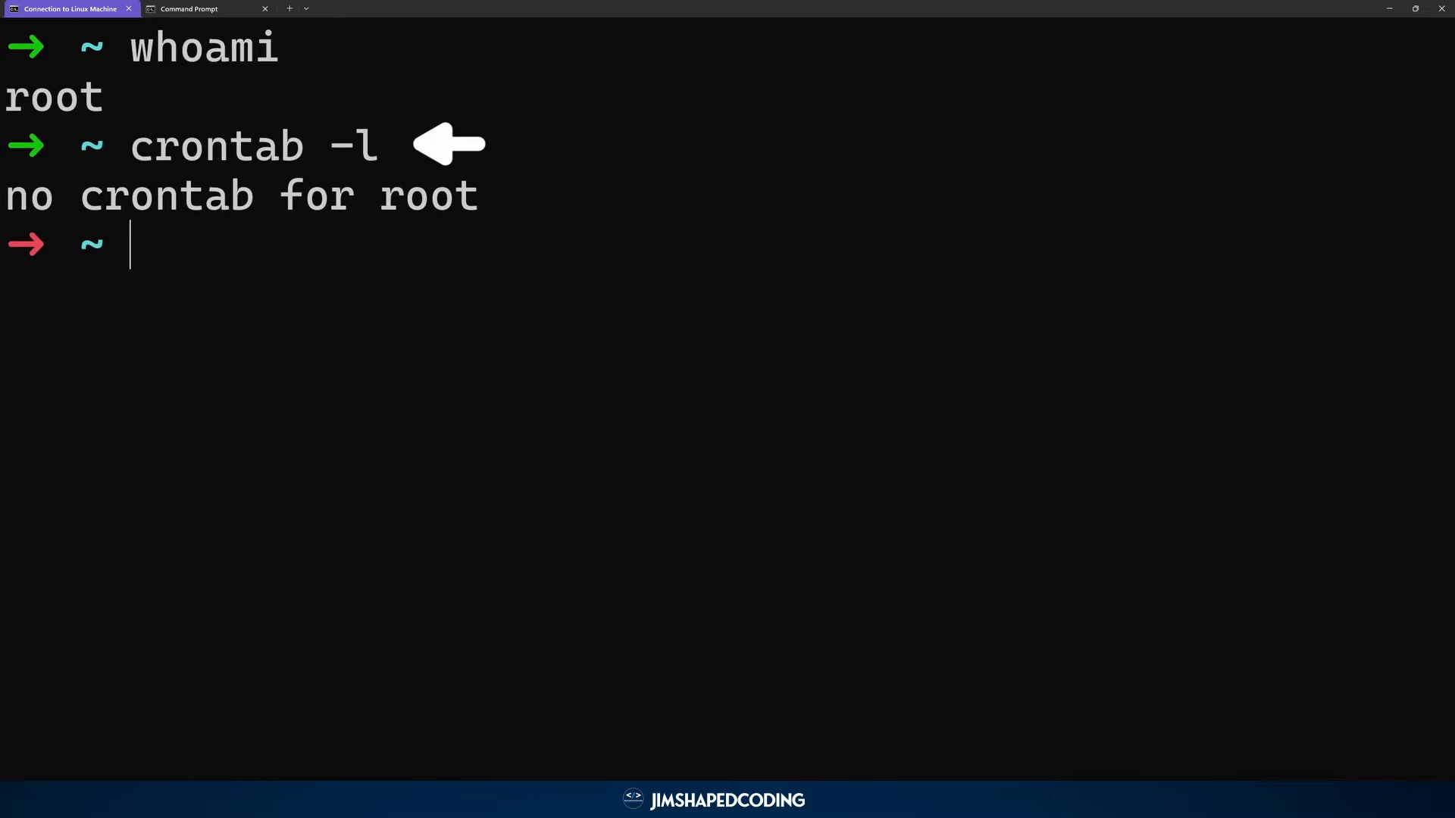
type("crontab")
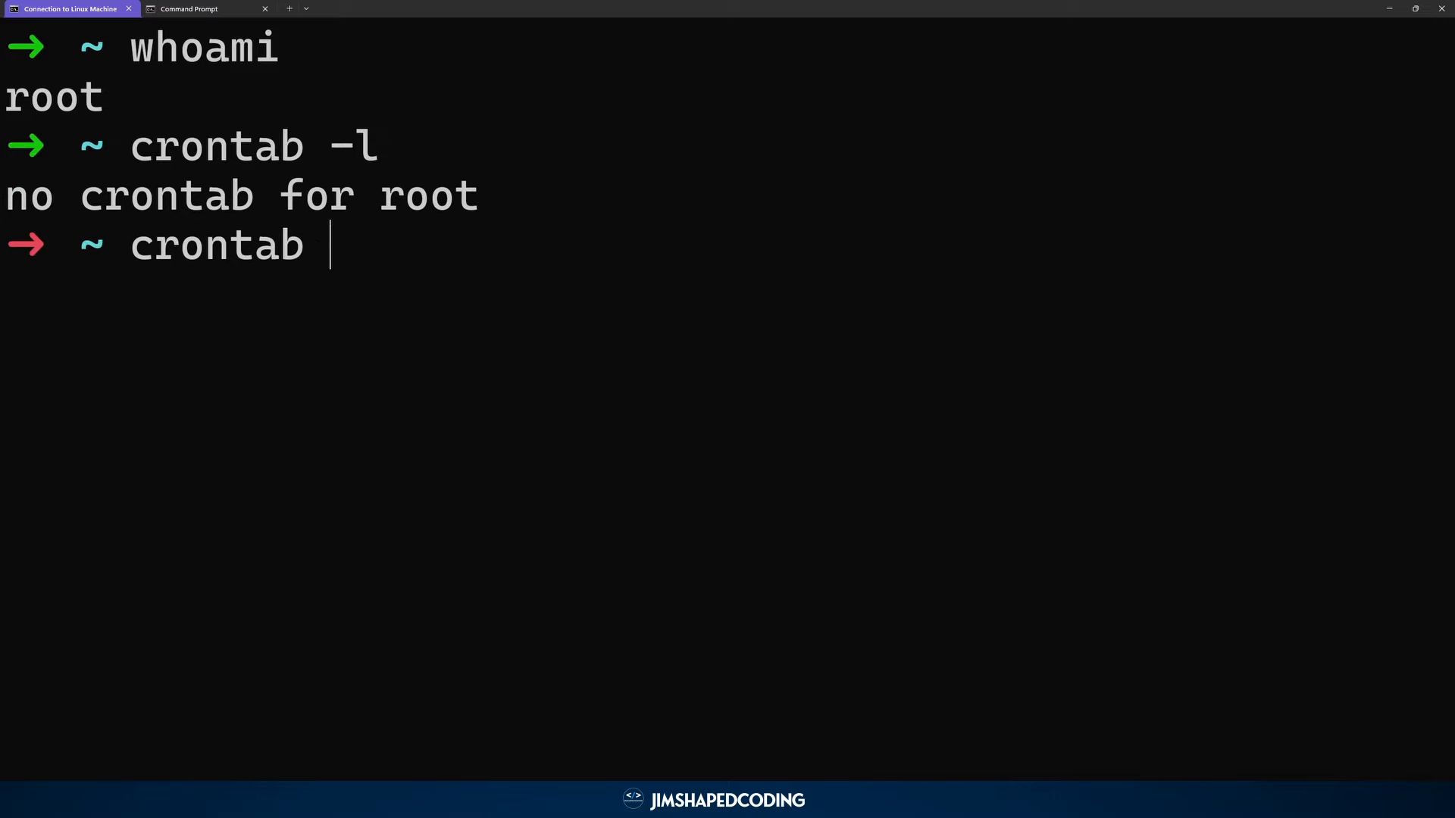
type("-e")
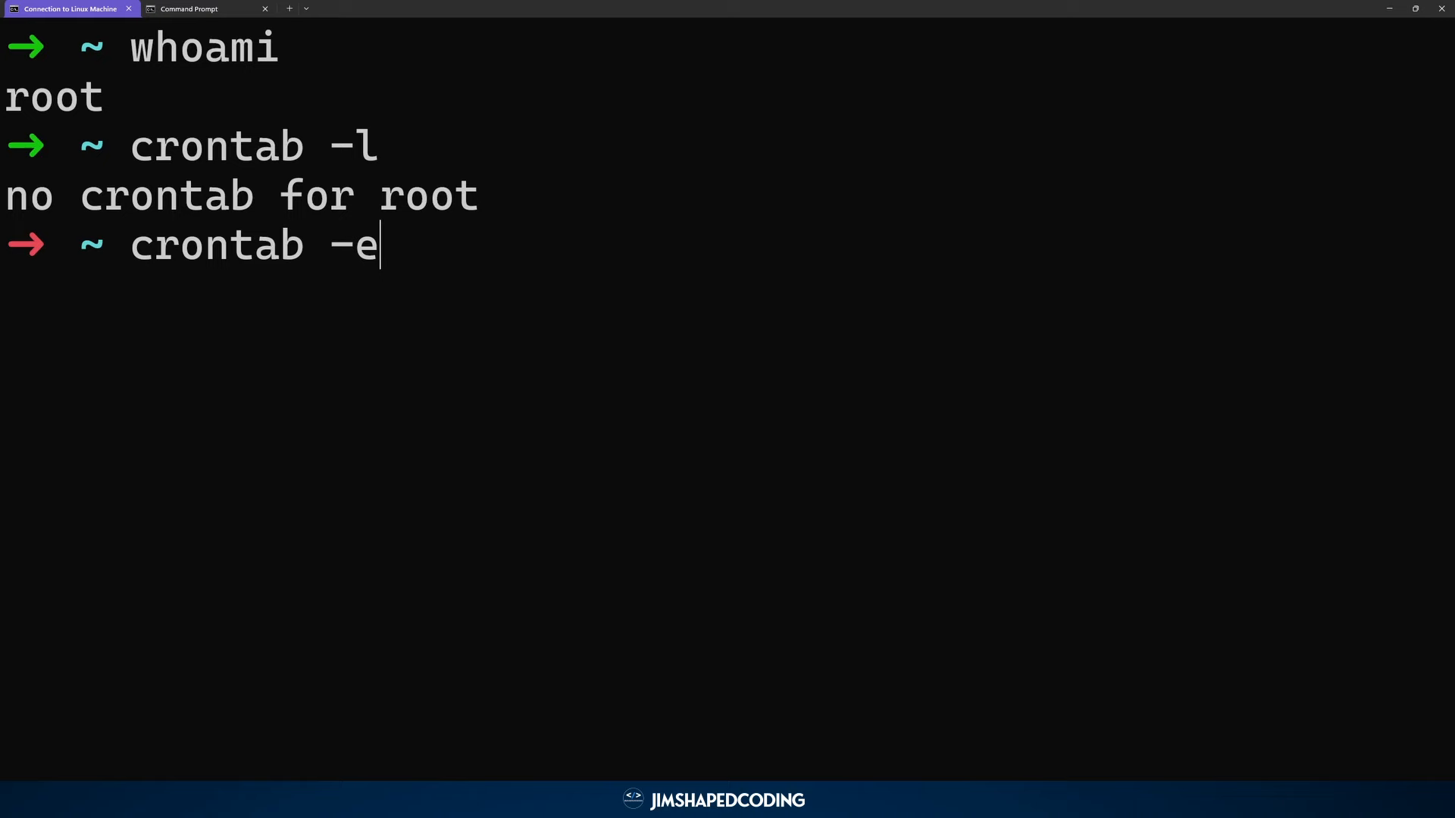
key("Backspace")
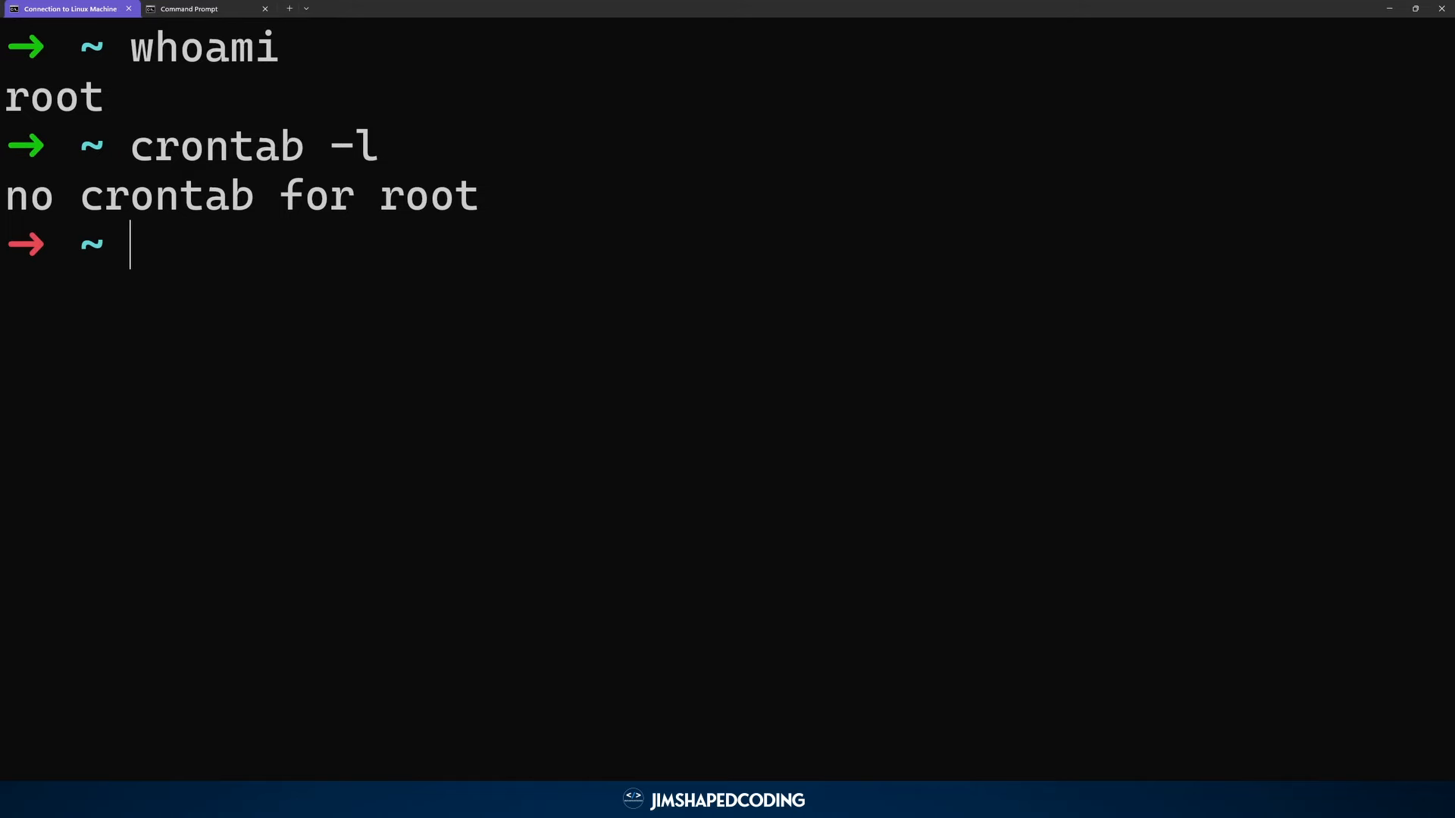
- Enter the crontab command to bring up root's default commented crontab template
type("crontab -l")
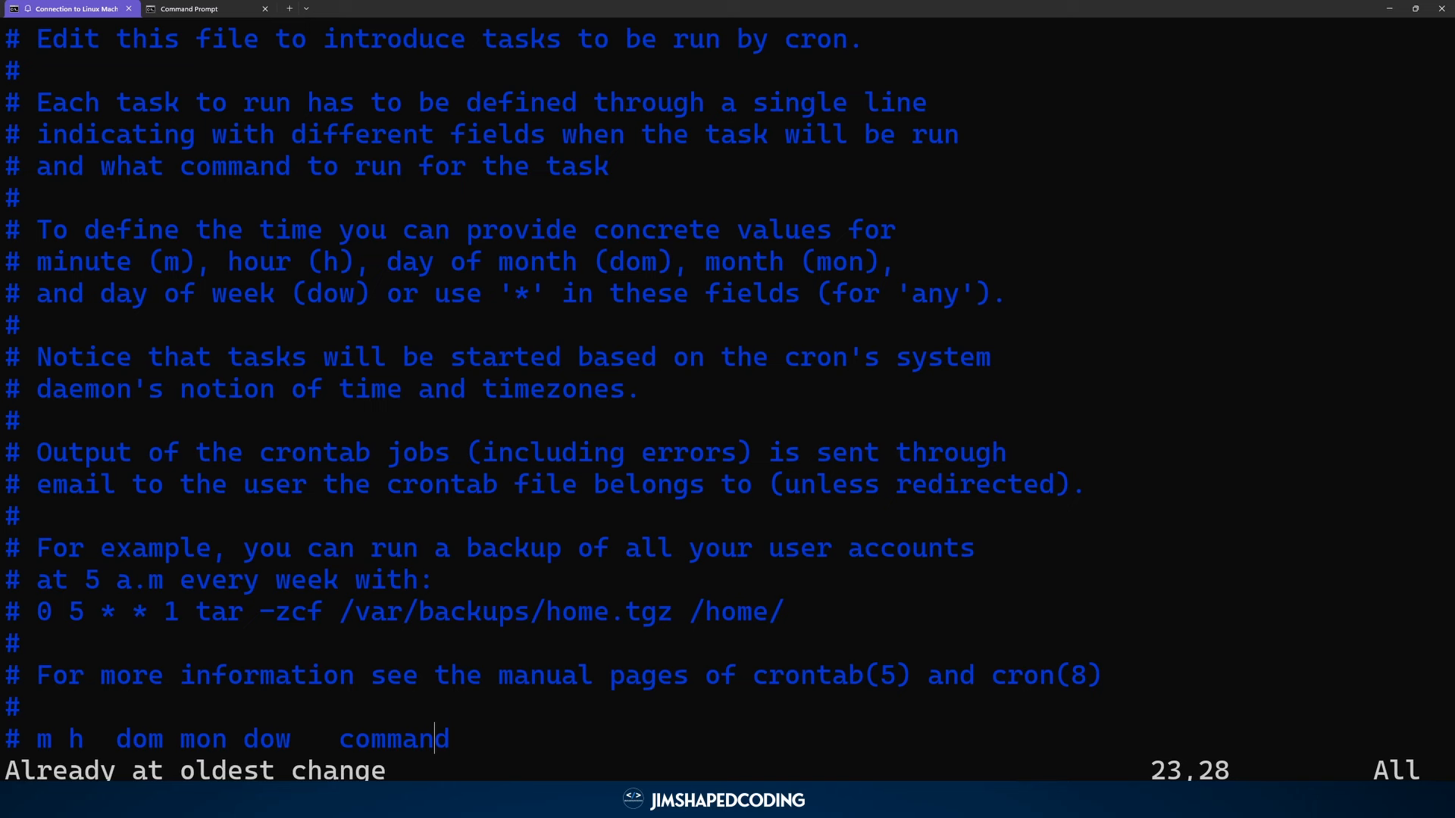
- Add a new line below the template and type the * * * * * schedule
key("o")
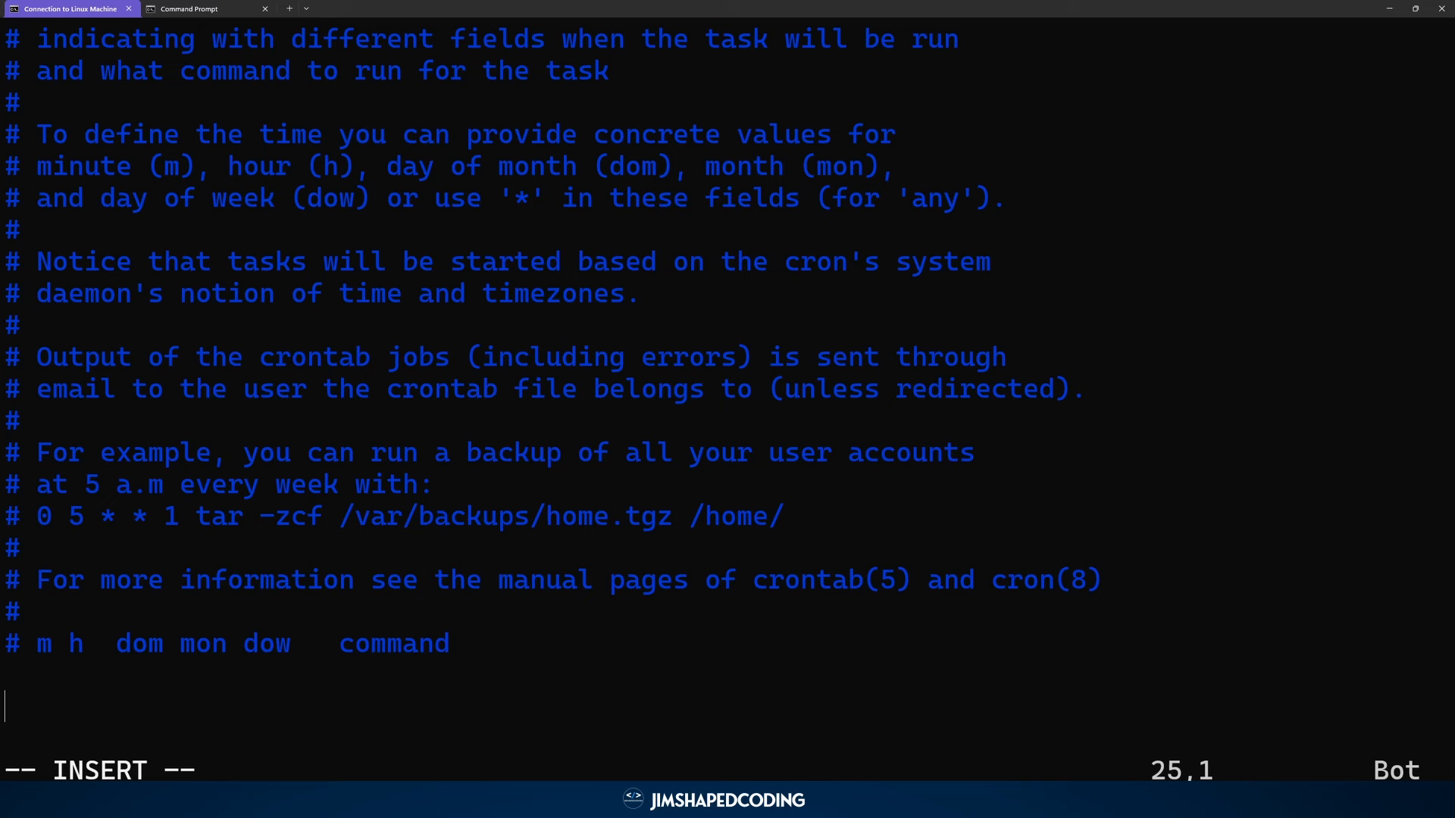
type("*")
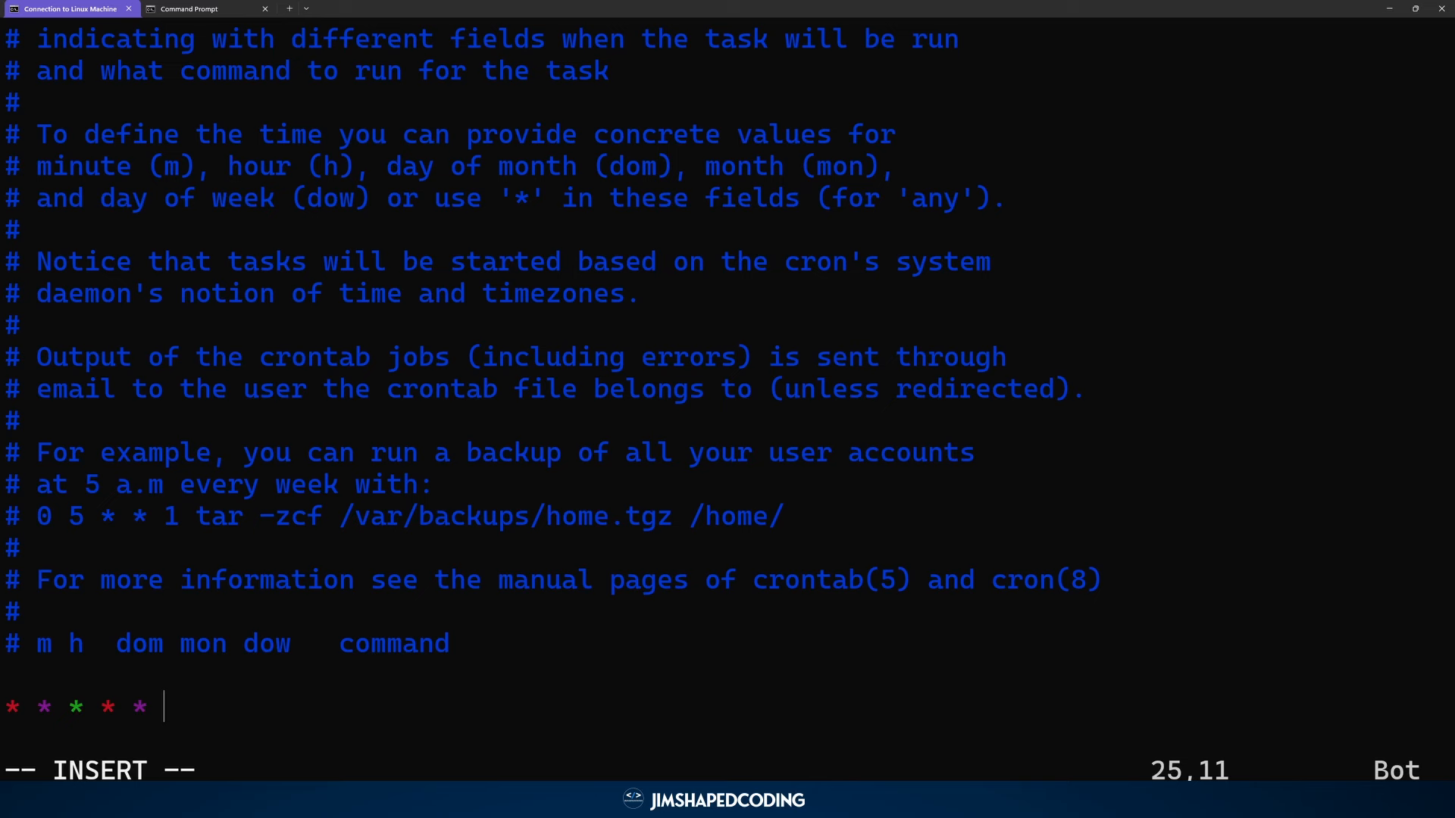
- Type the command echo "This is my text" >> ~/myfile.txt after the schedule
type("ec")
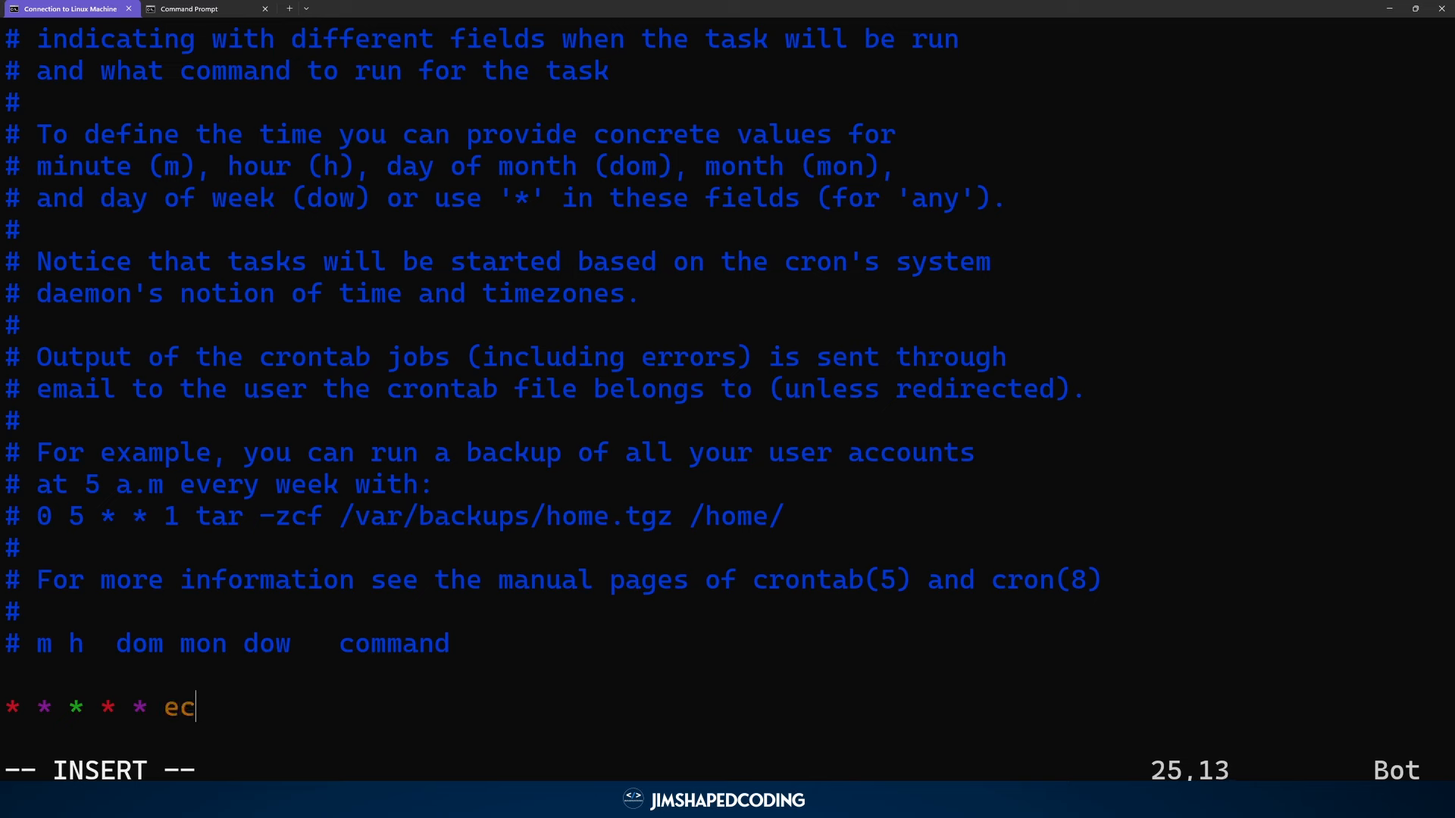
type("ho \"\"")
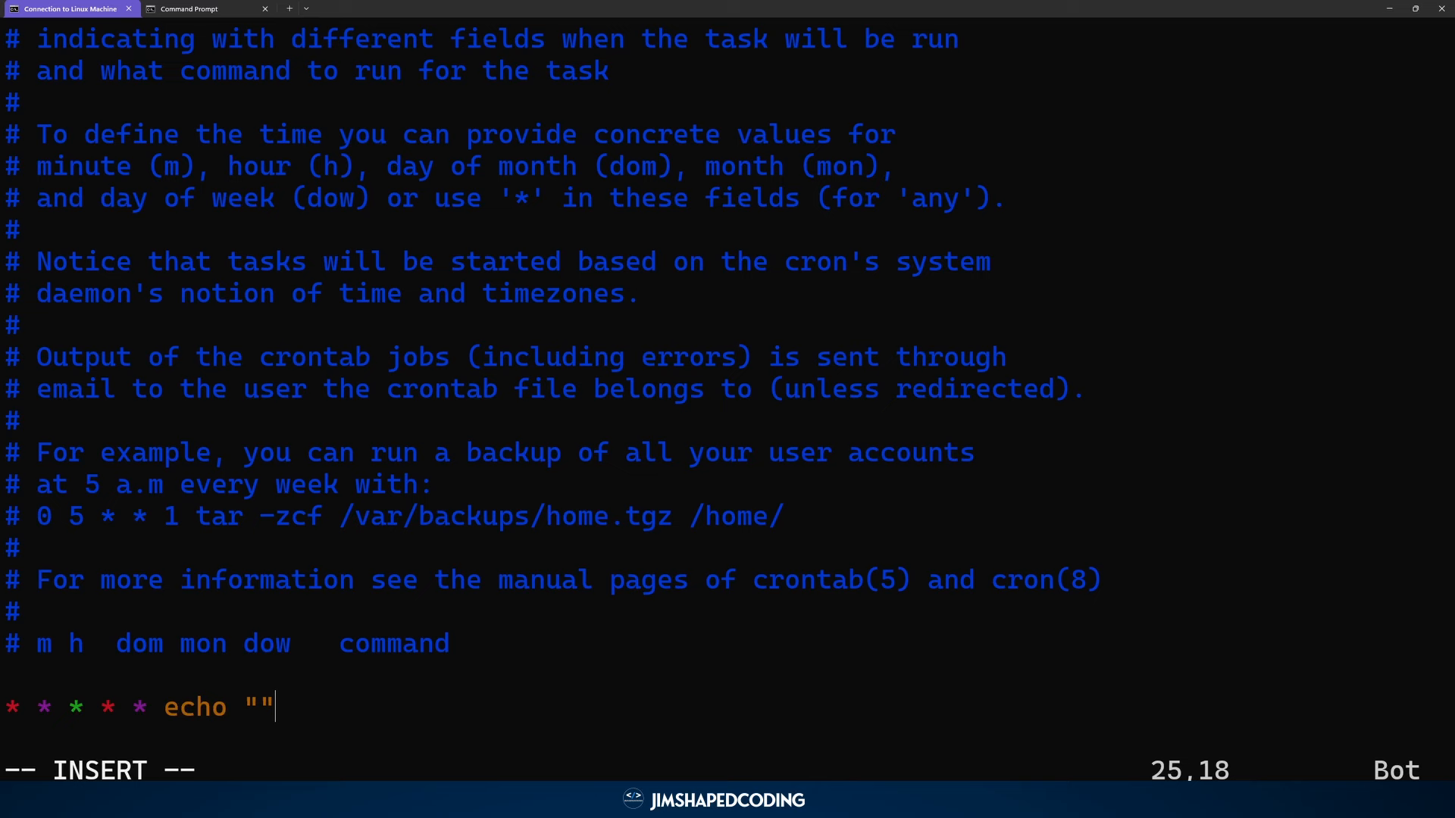
type("T")
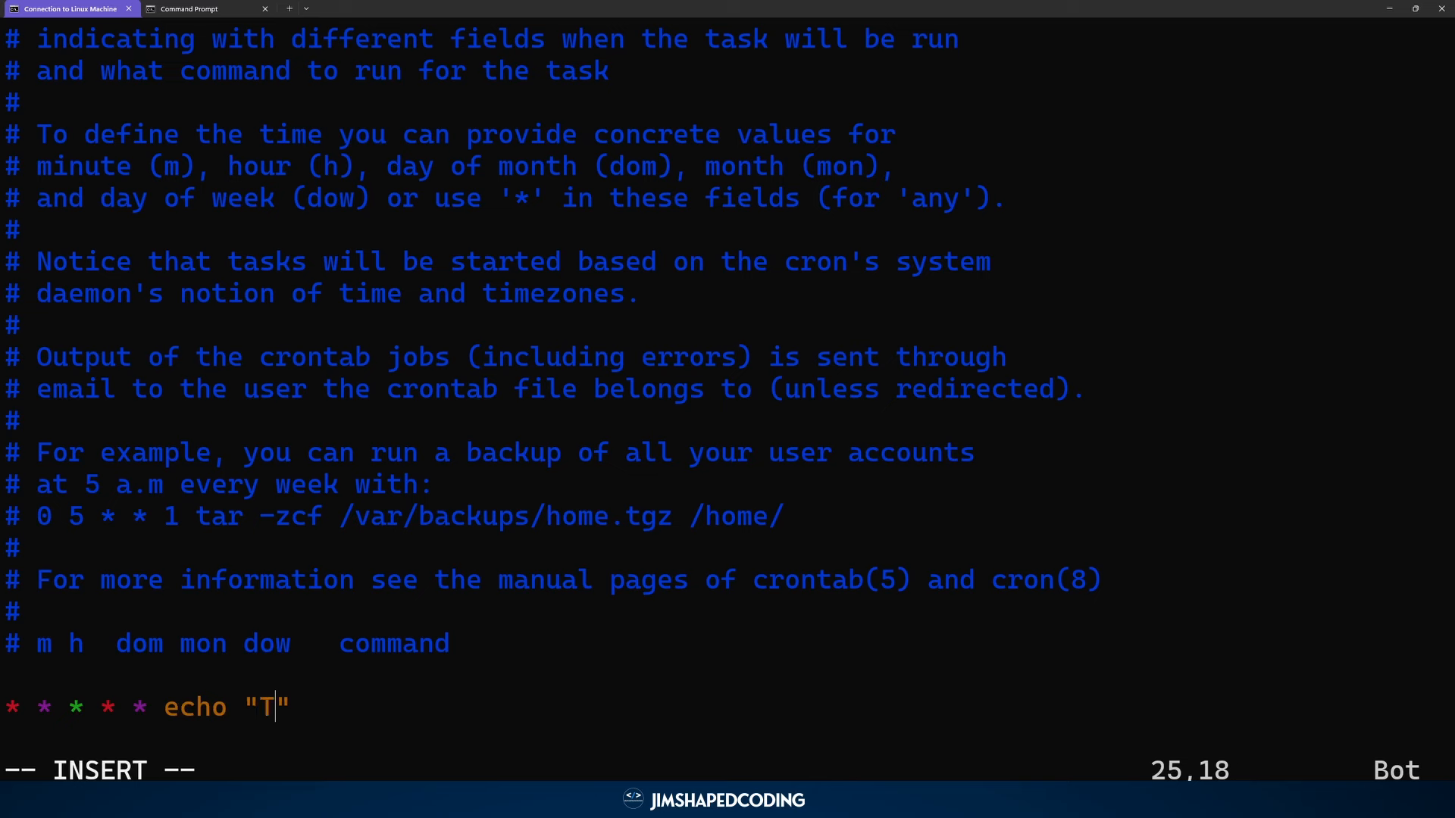
type("his is my")
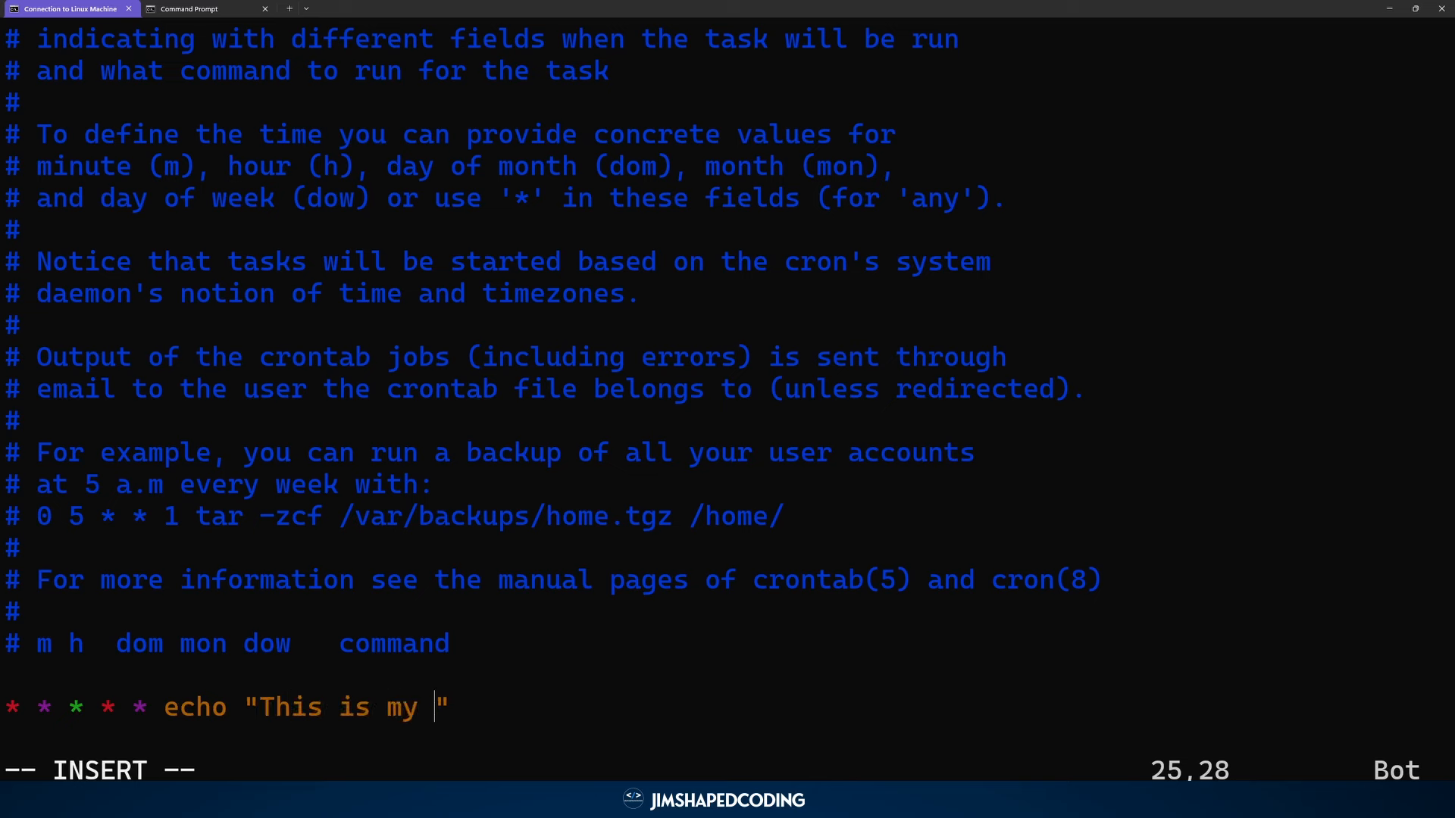
type("text")
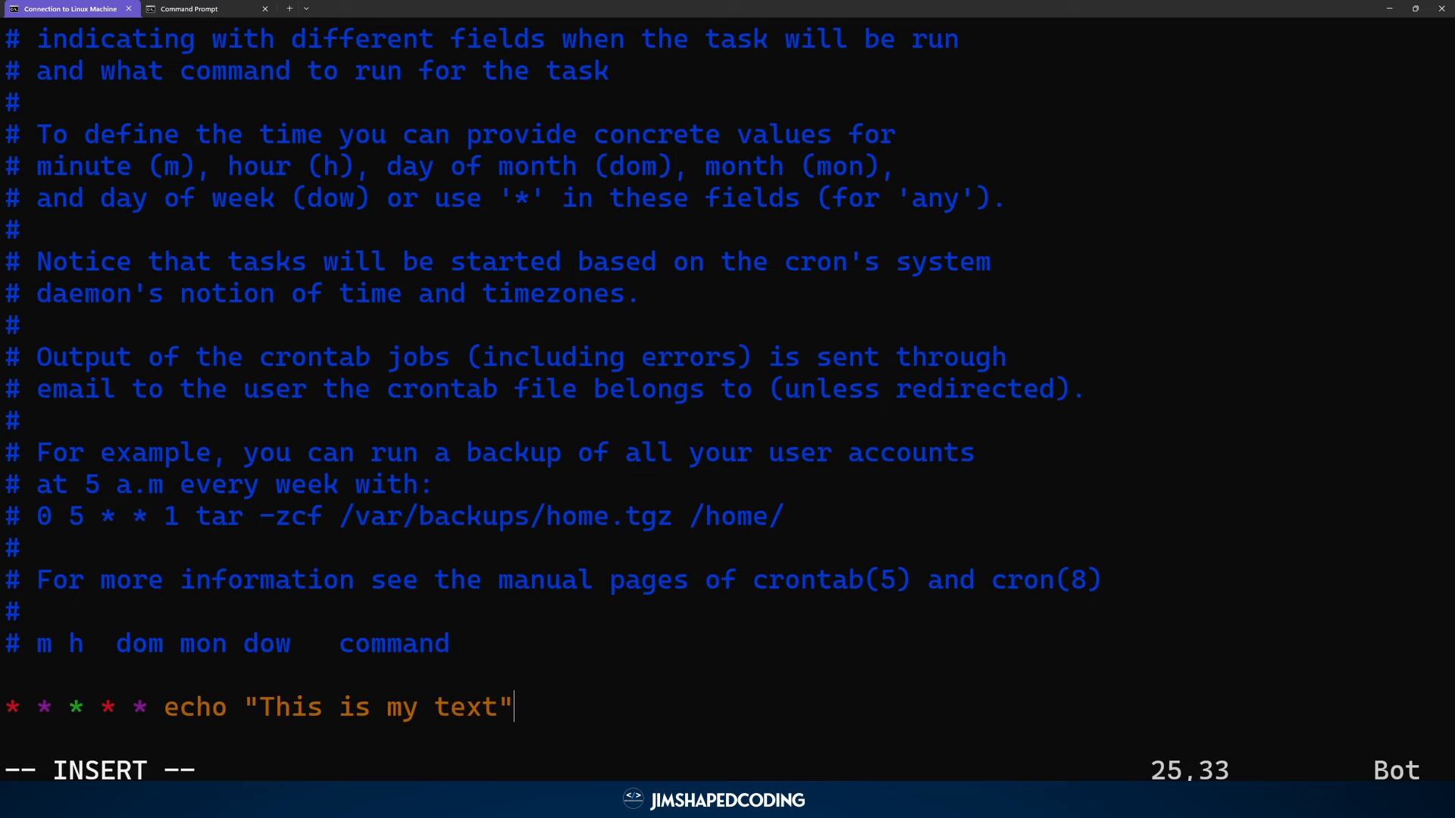
type(">>")
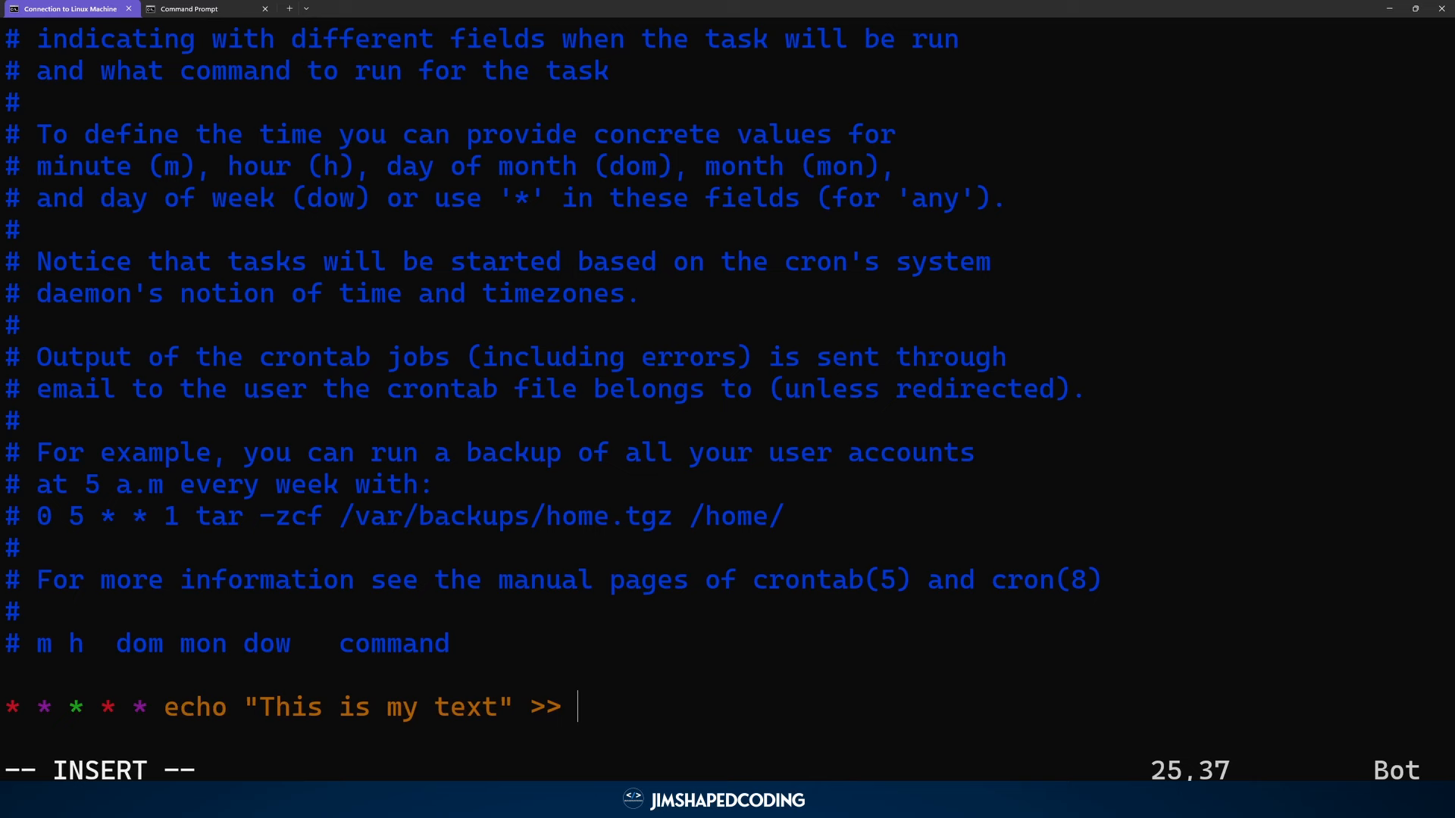
type("~")
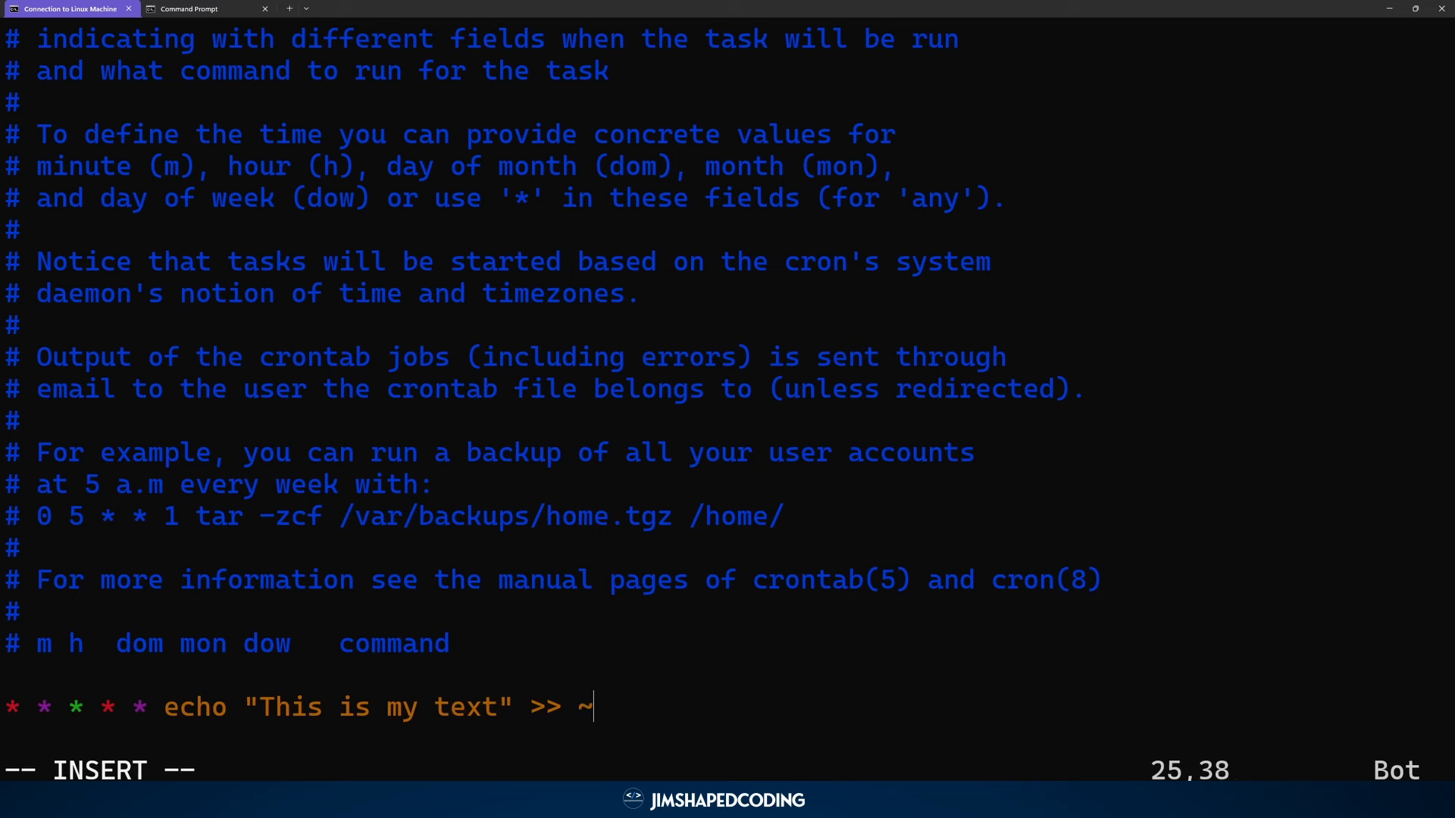
type("/myfi")
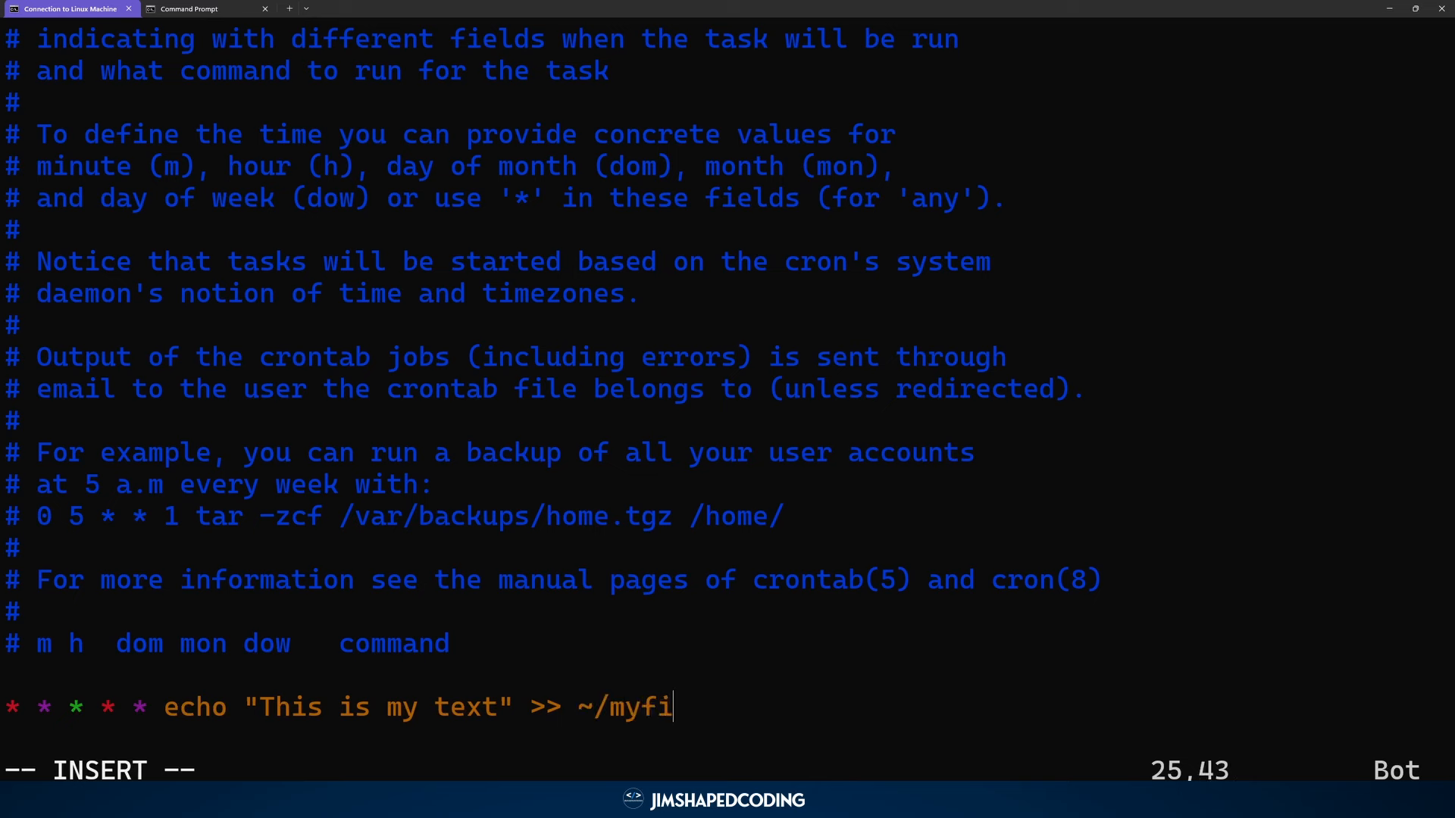
type("le.txt")
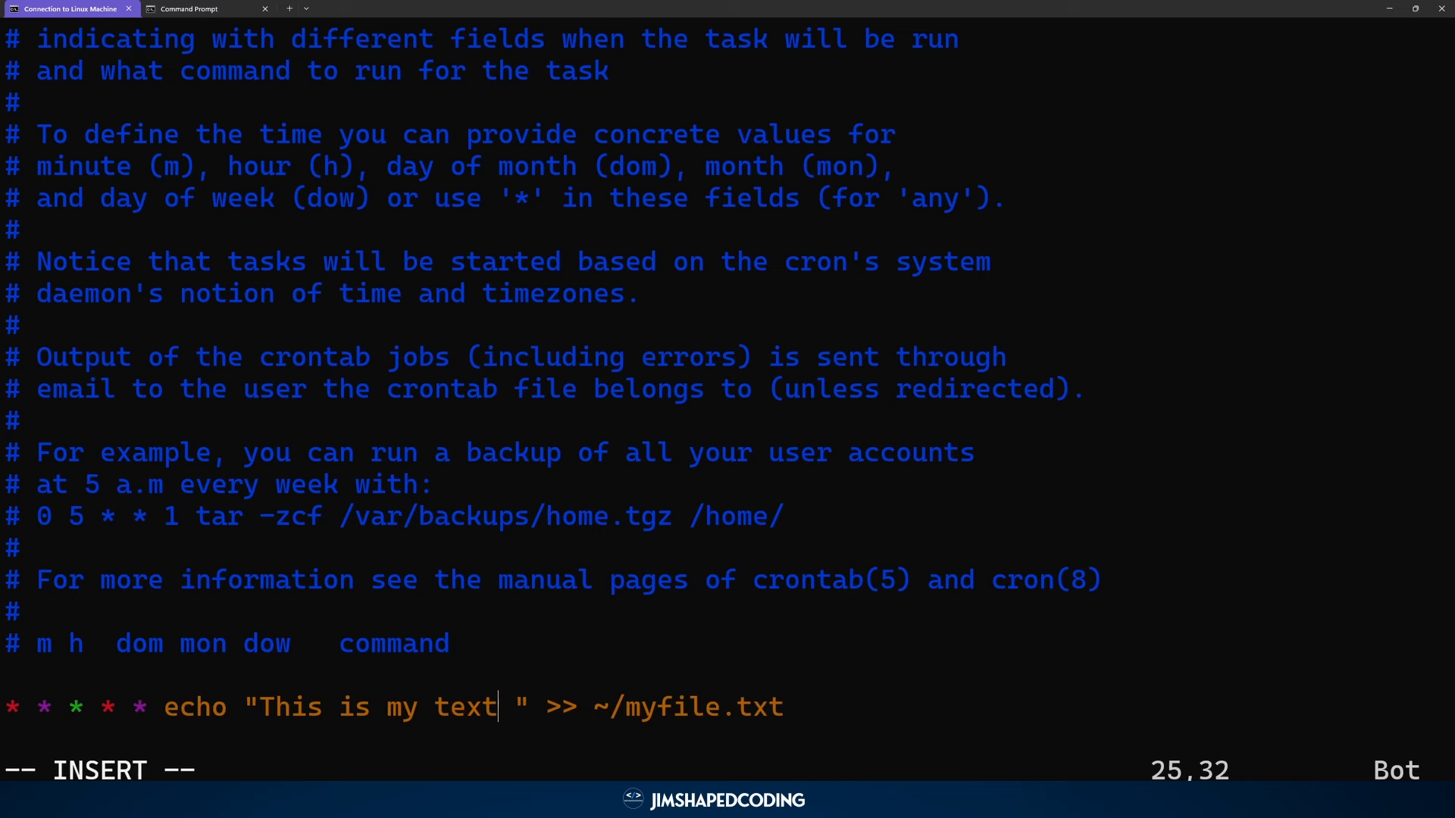
- Add $(date) inside the quotes, then save and install the crontab with :wq!
type("$")
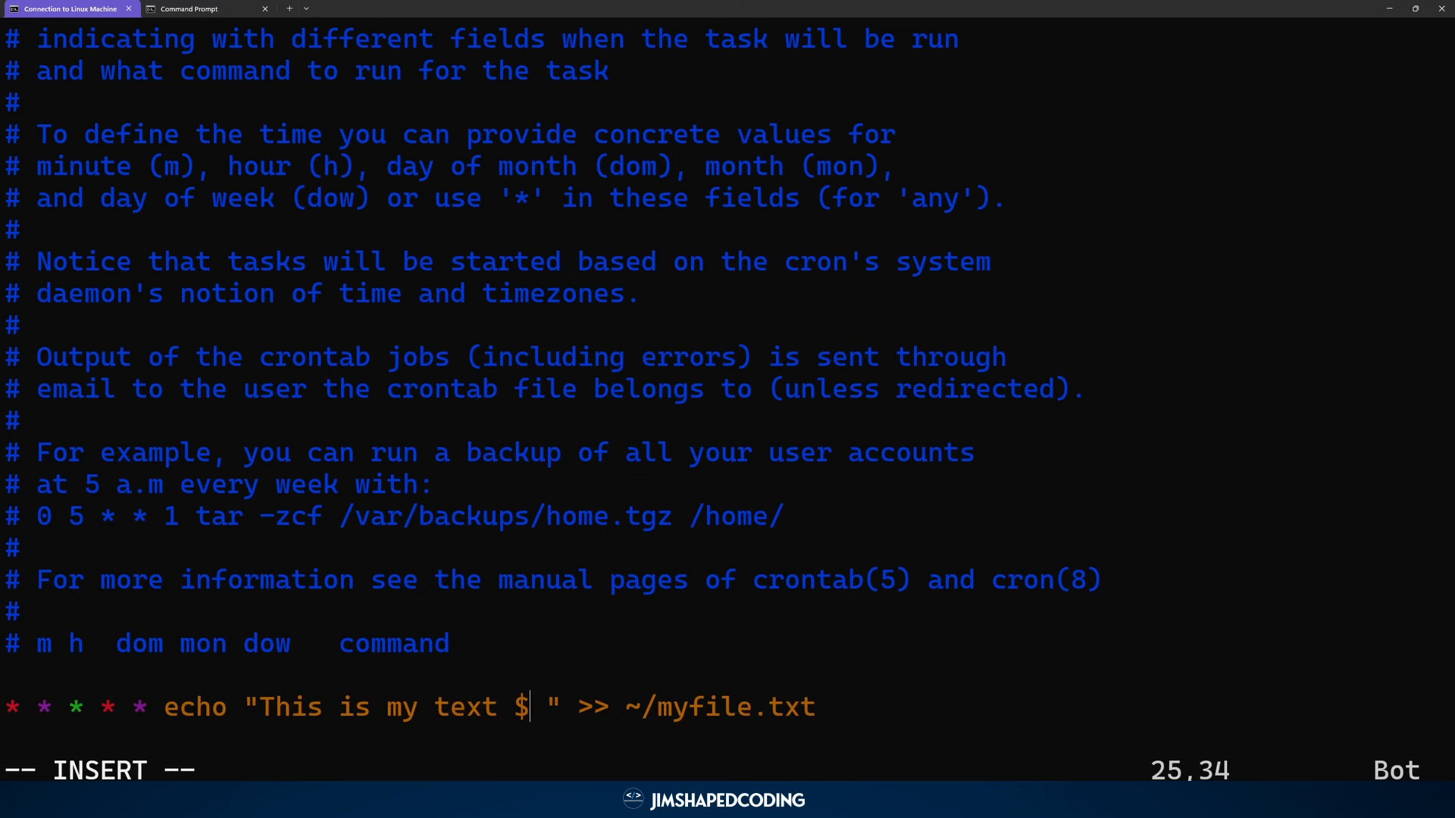
type("()")
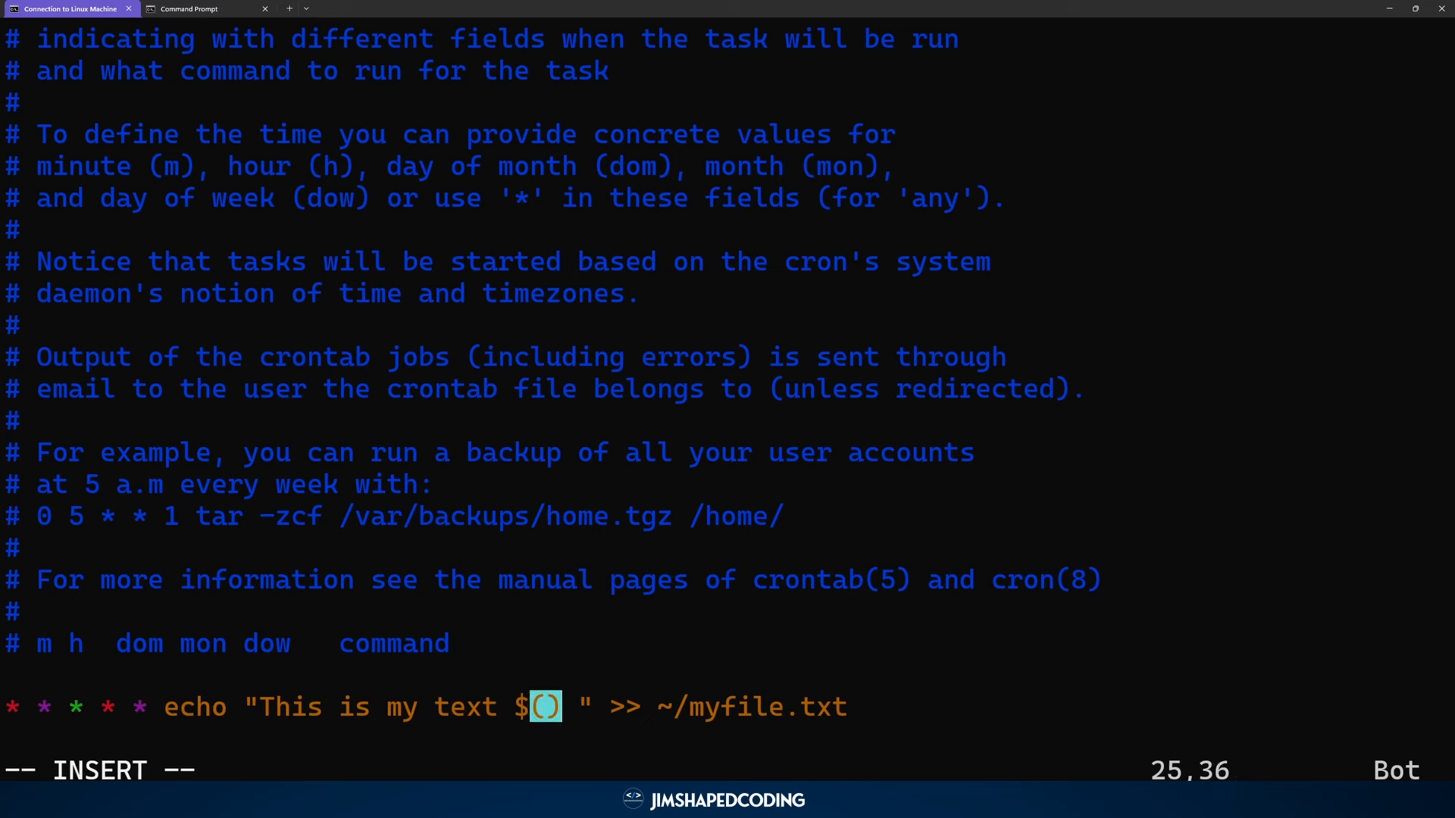
type("date")
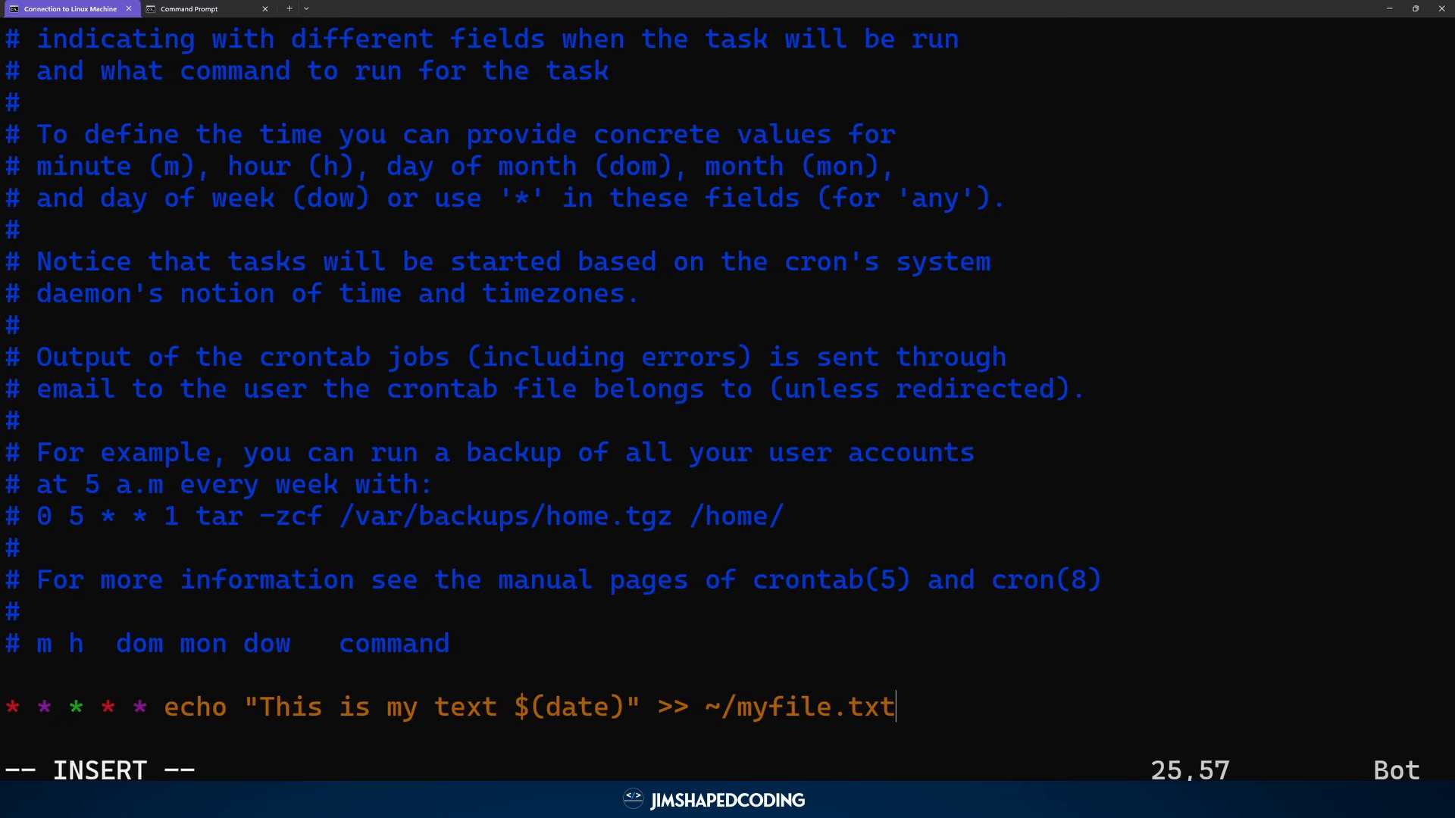
key("Left")
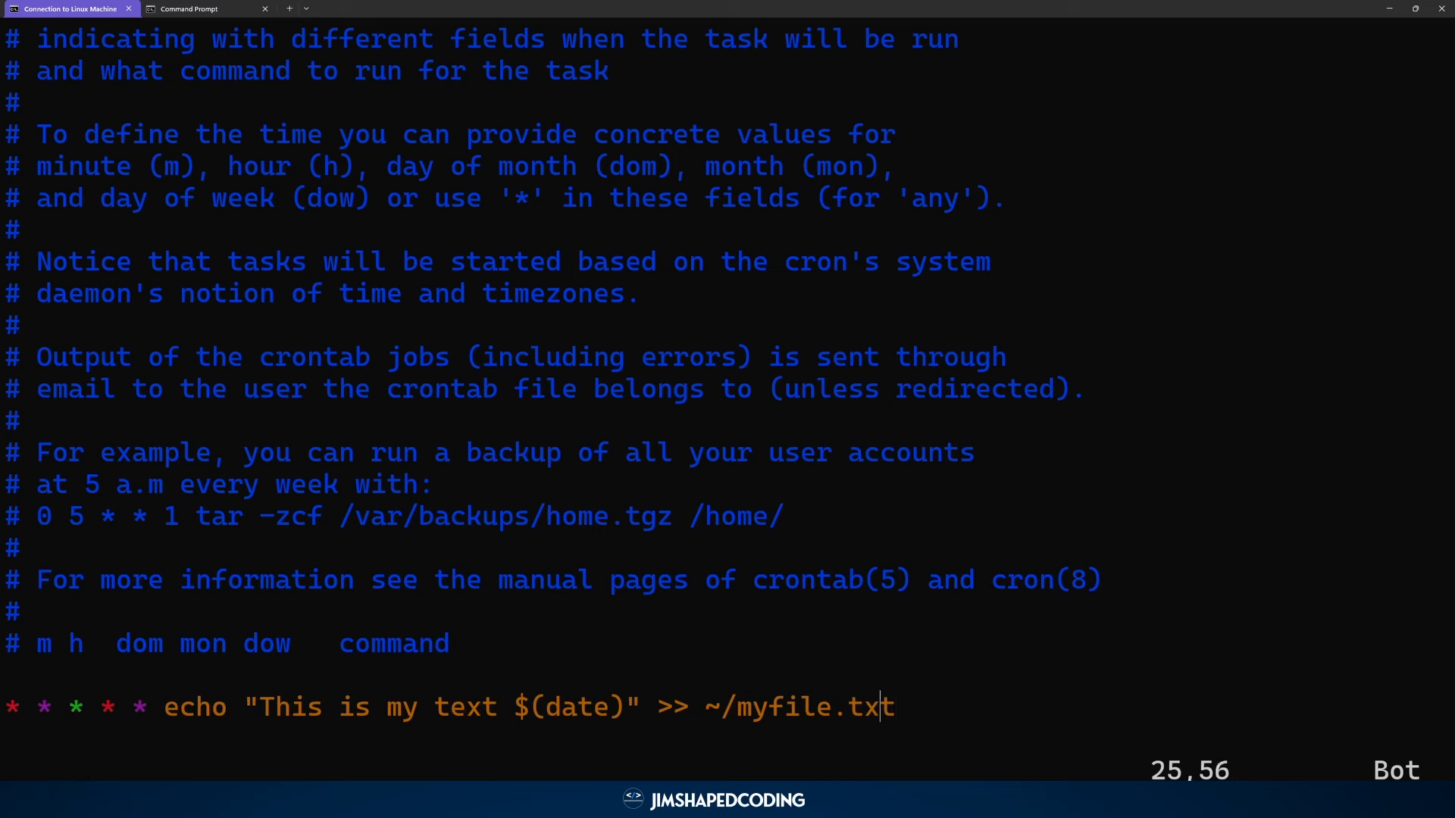
type(":wq!")
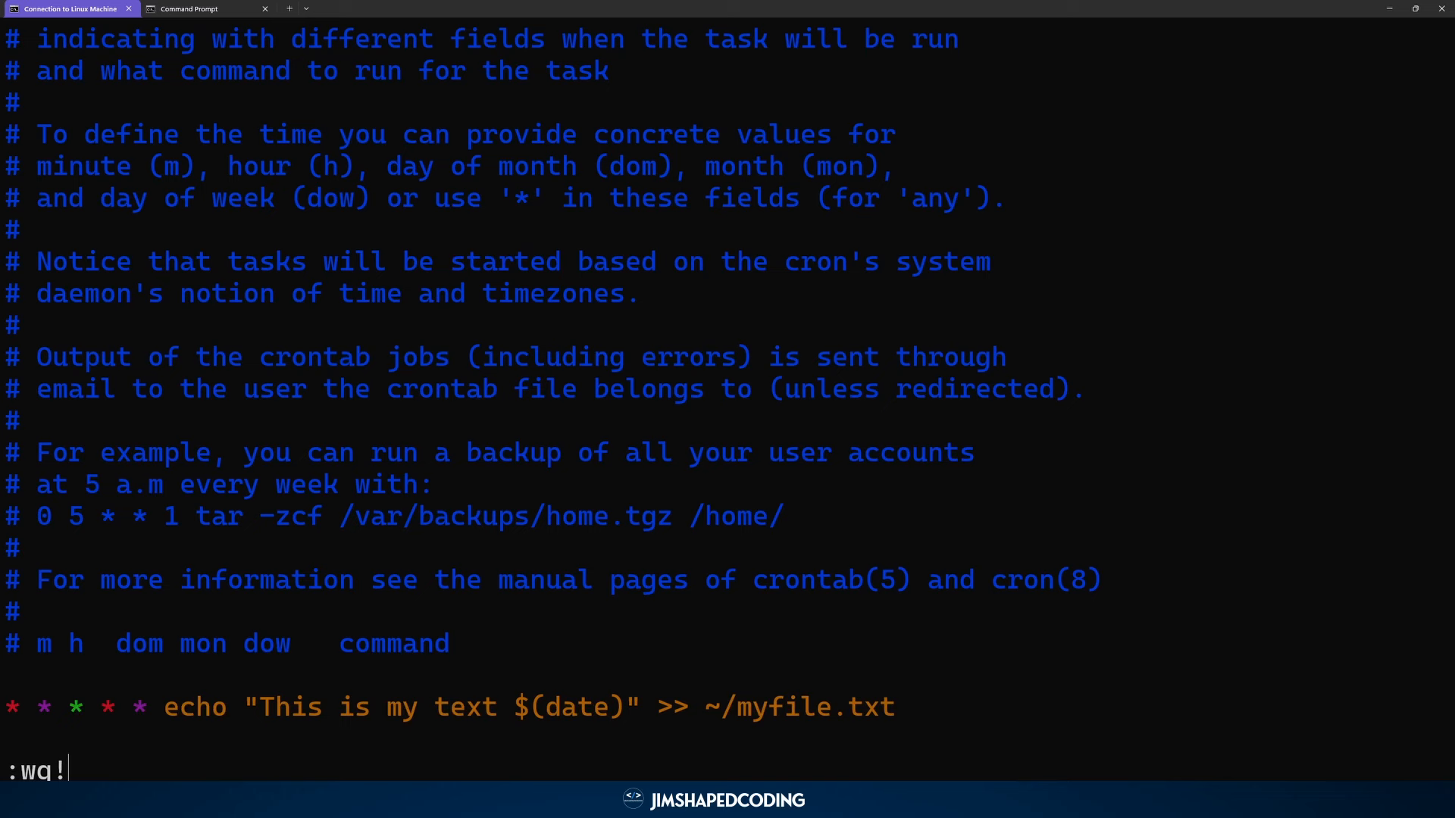
key("Return")
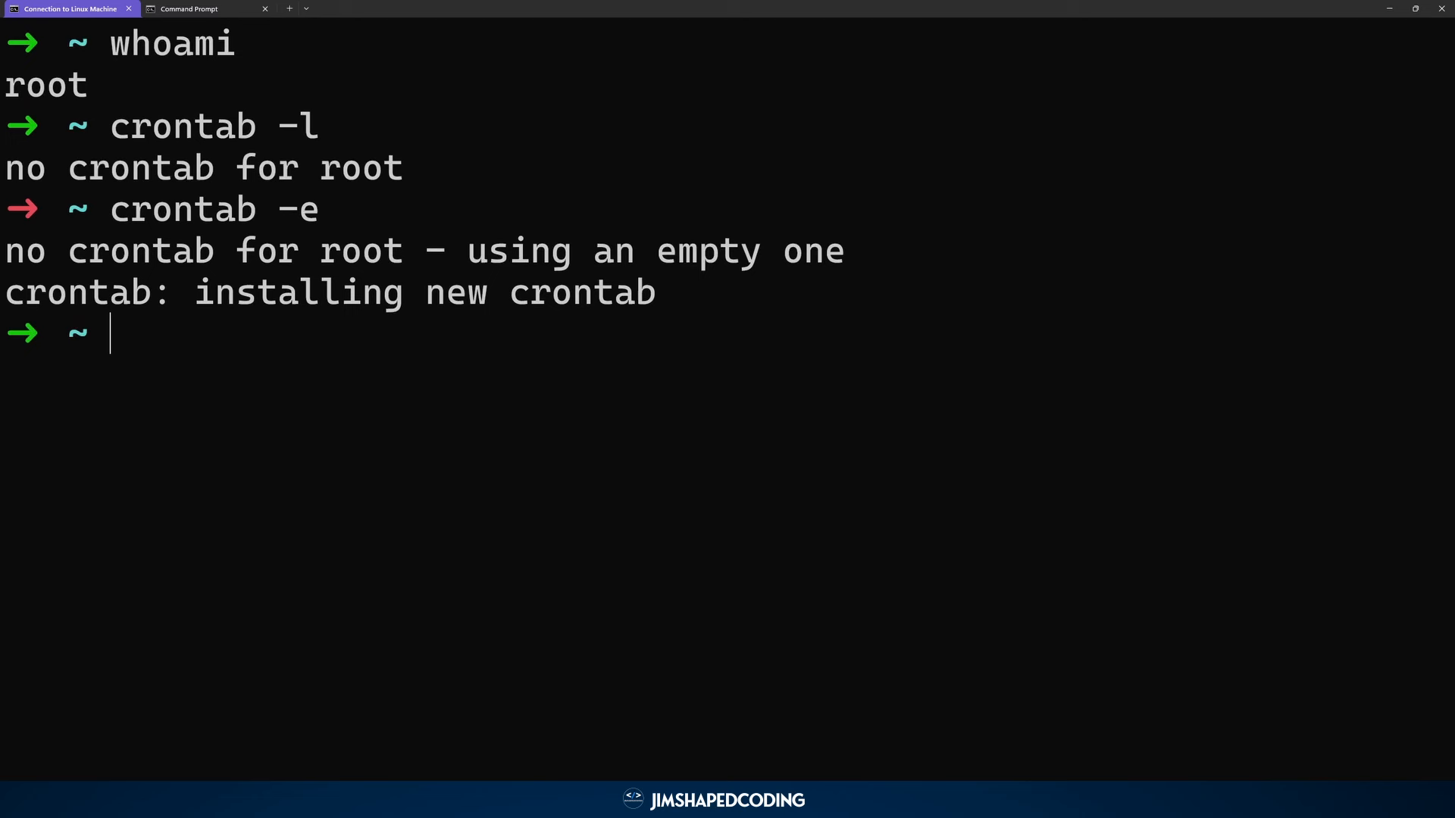
- Run pwd to confirm the home directory is /root, then clear the screen
type("p")
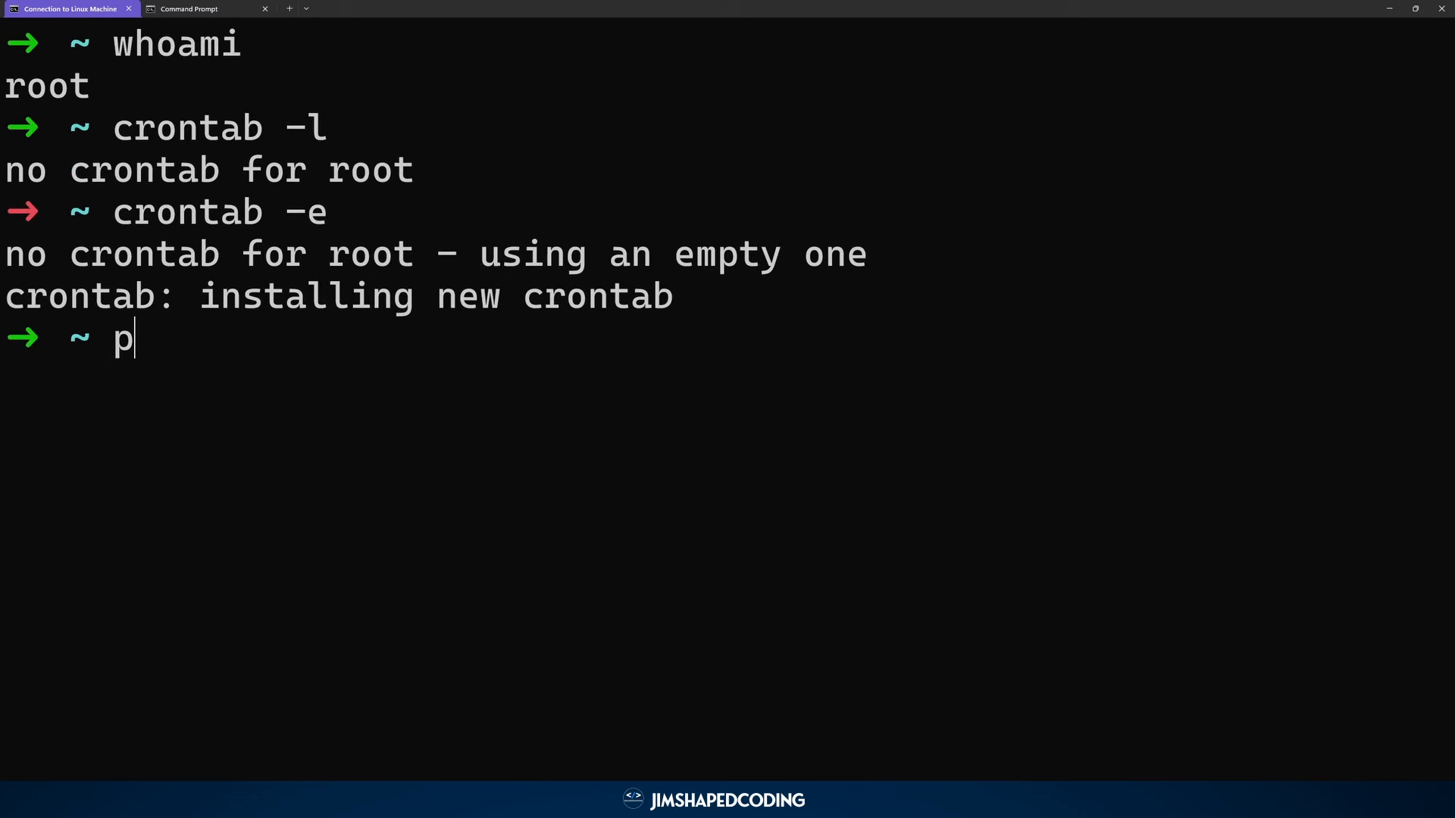
key("Return")
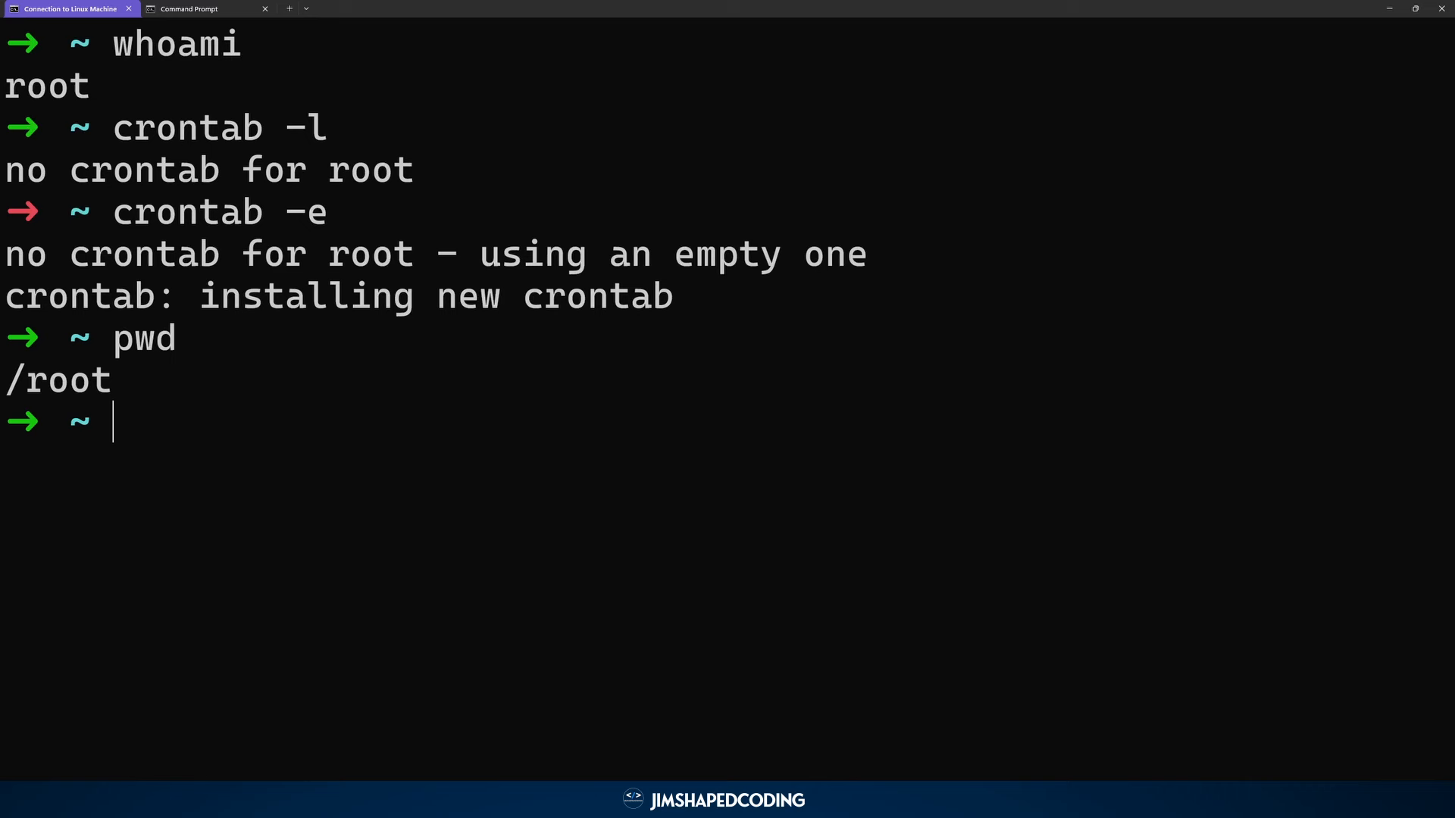
type("clear")
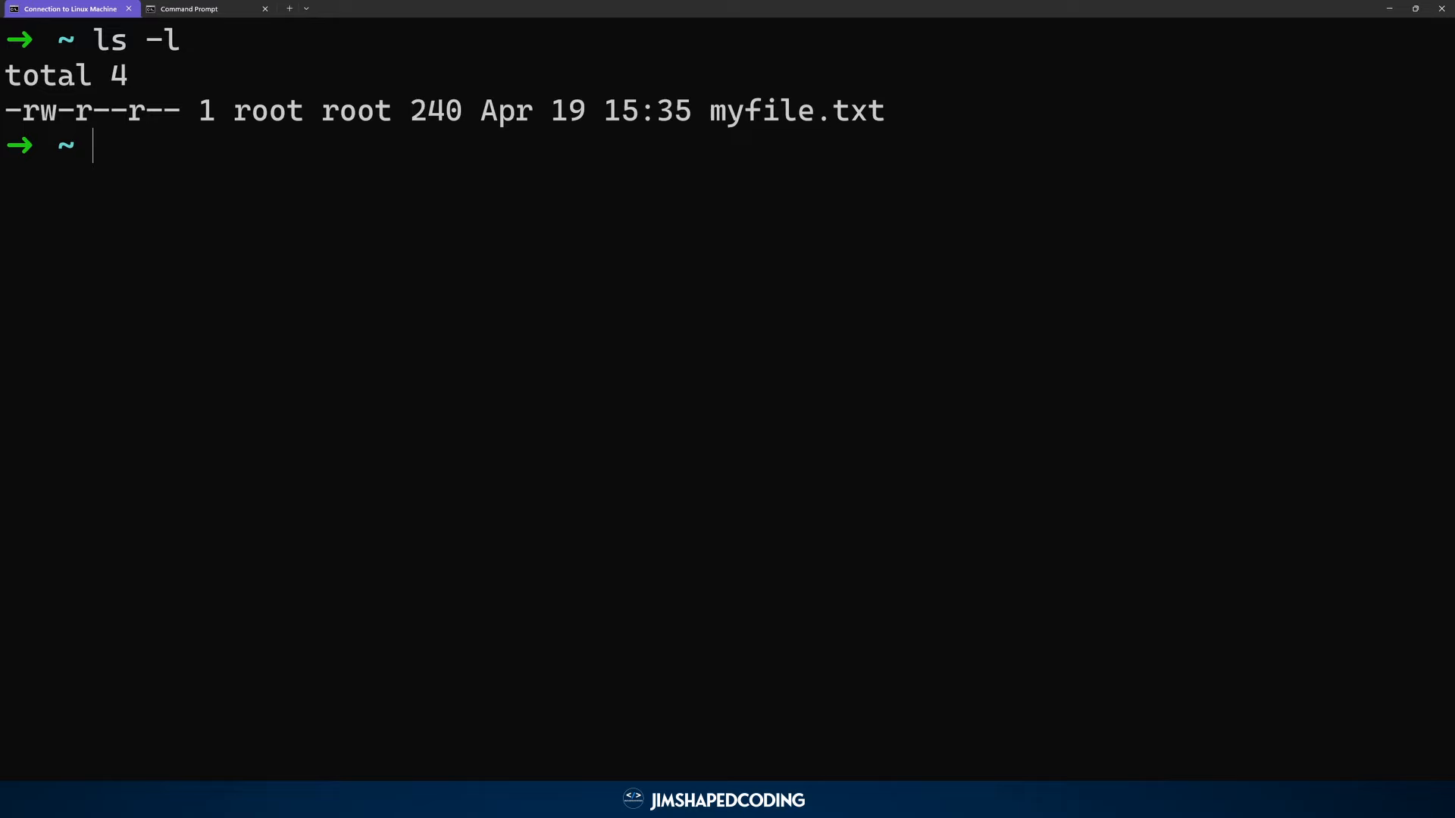
- Print myfile.txt with cat to see the appended dated text lines
type("cat")
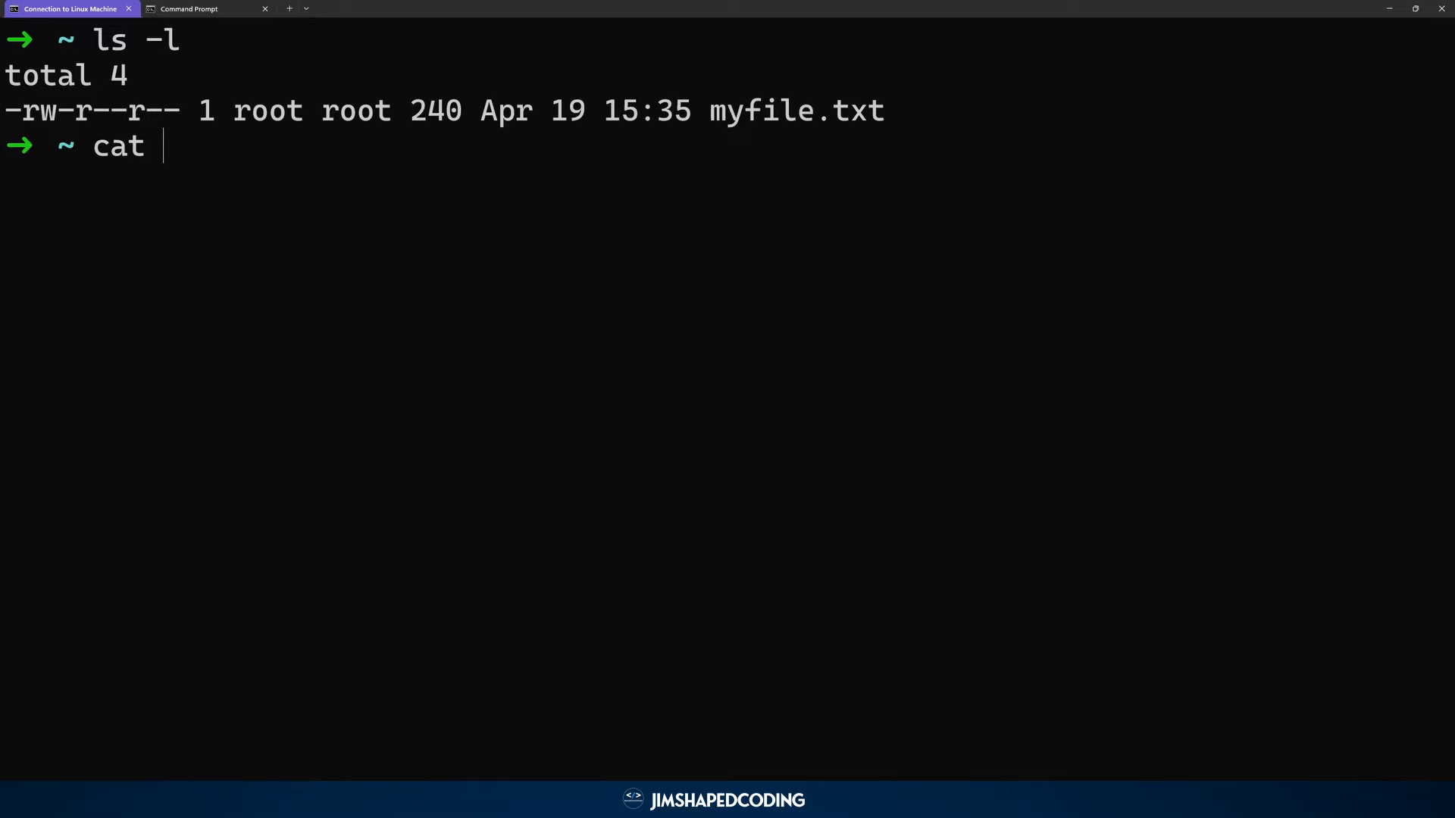
type("my")
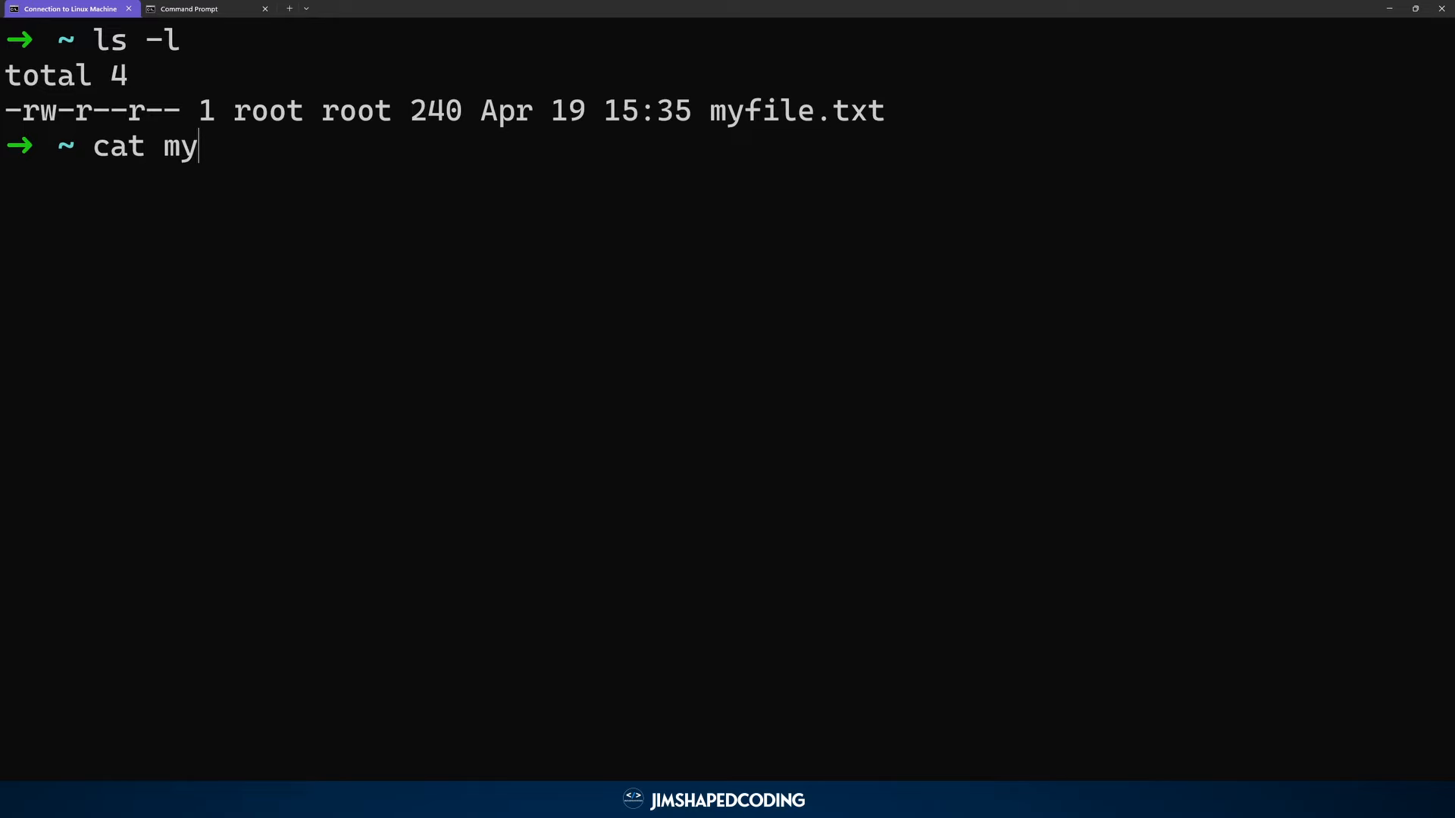
key("Return")
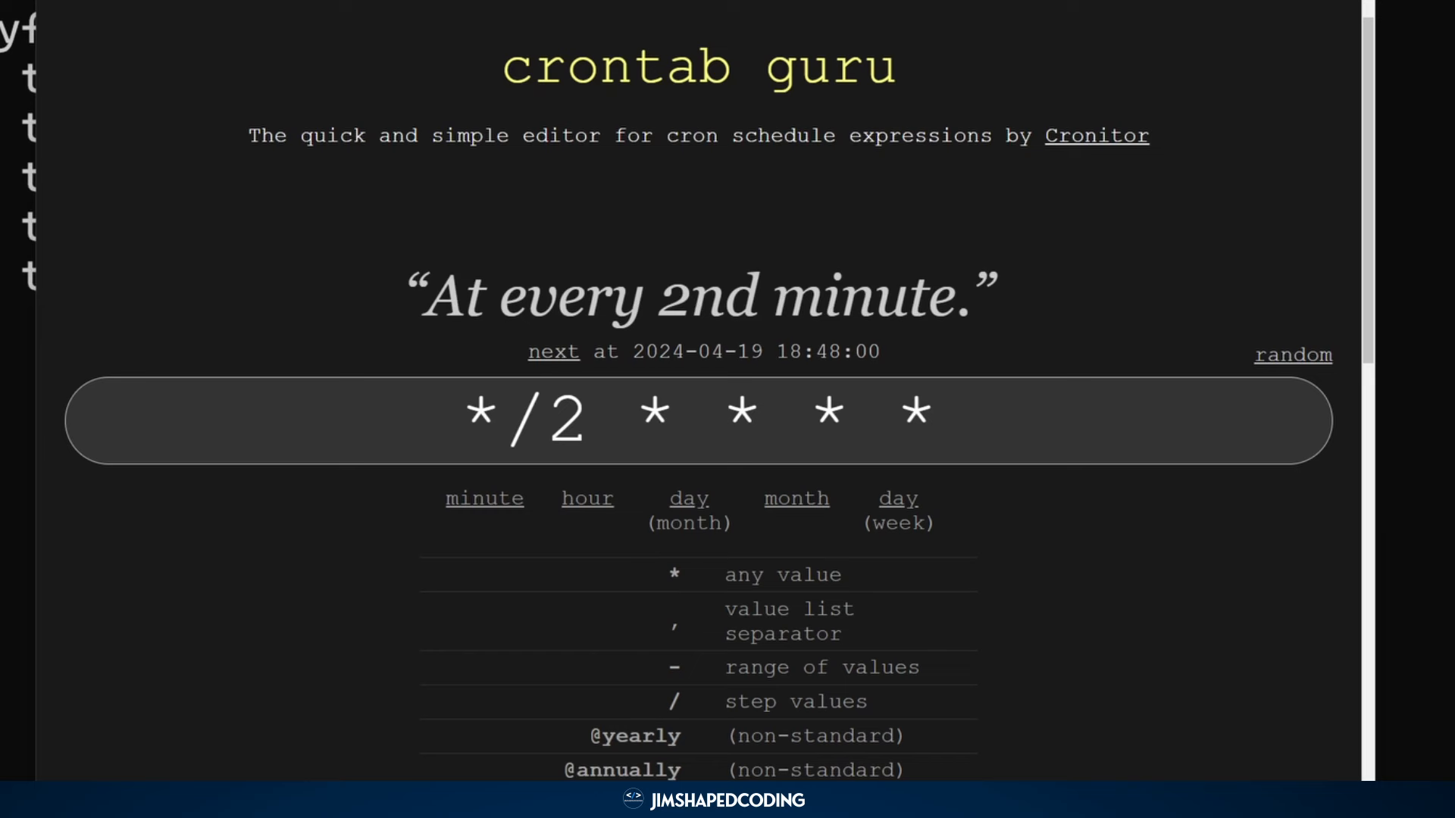
- Show crontab.guru's minute legend for */2 (values 0-59), then scroll to example schedules
left_click(565, 419)
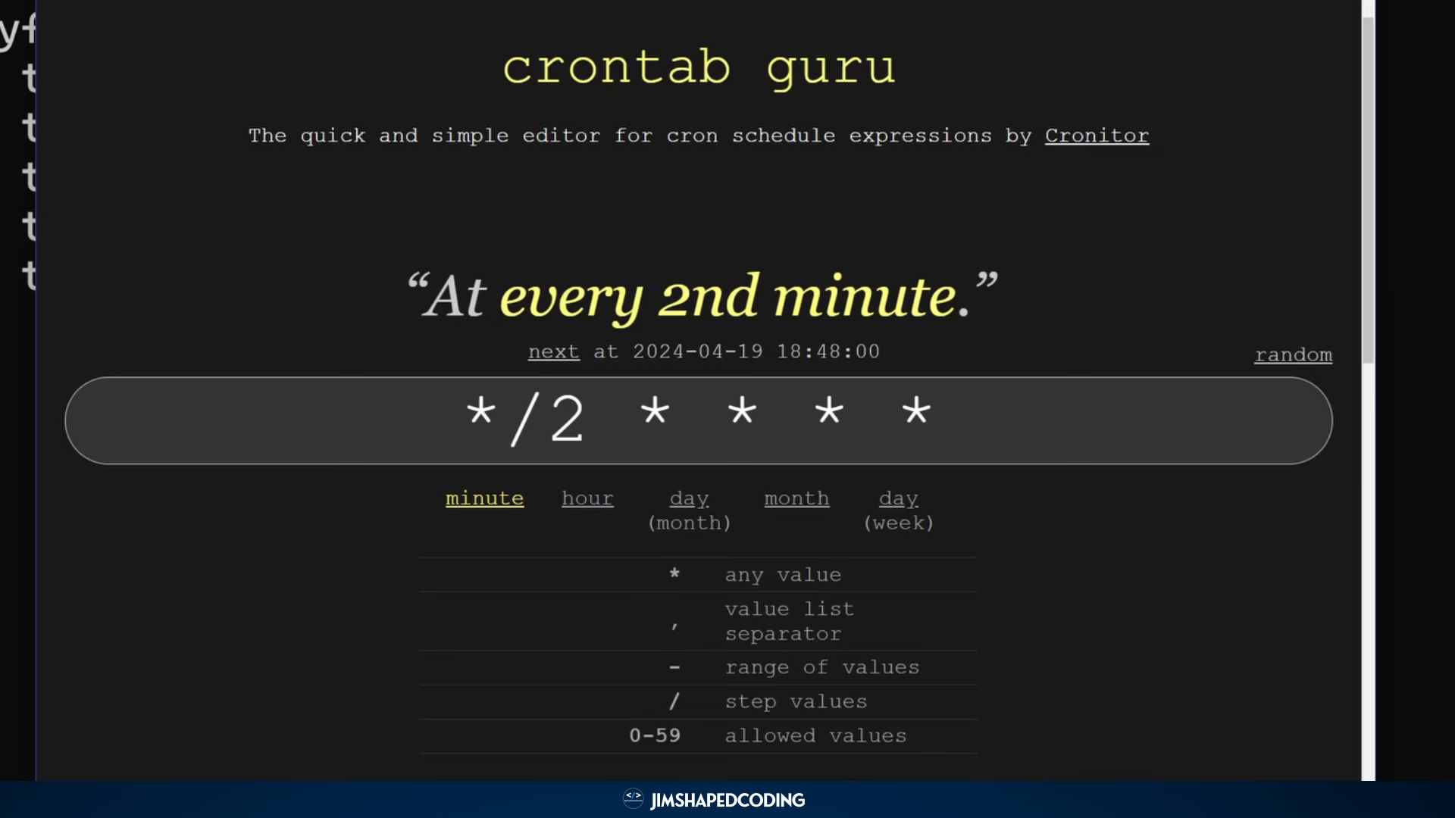
left_click(590, 419)
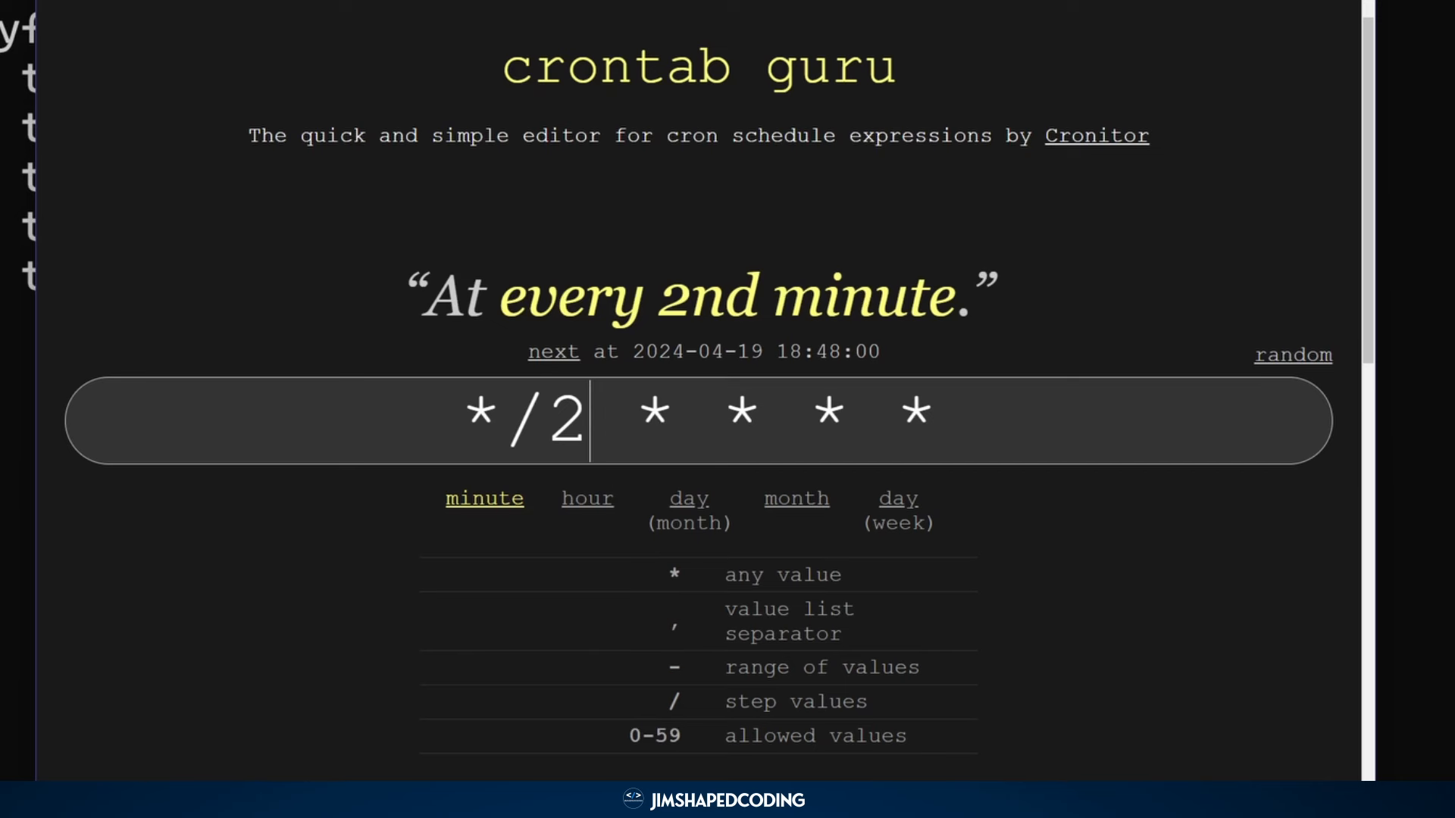
scroll("down", 3)
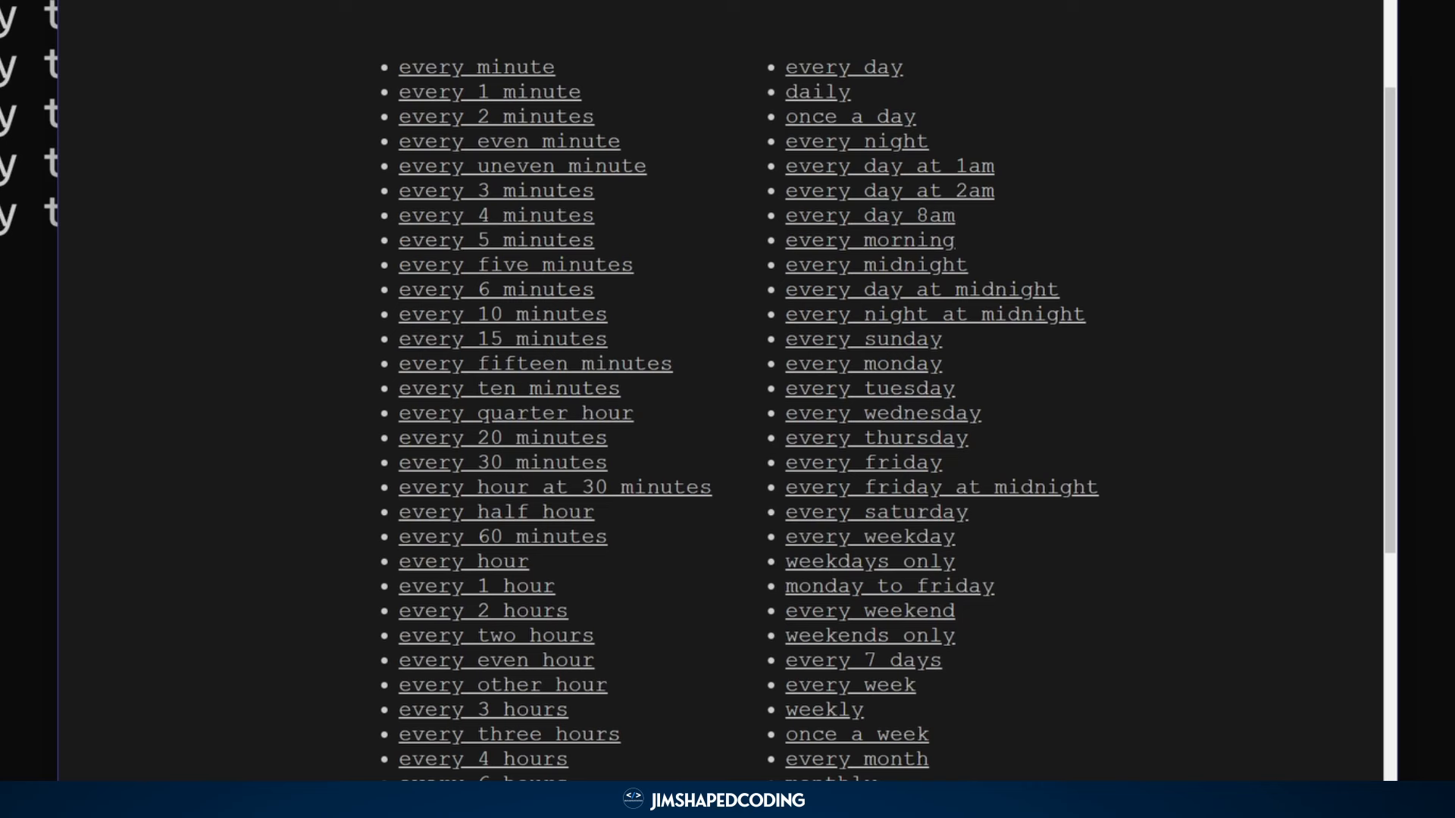
- Edit the every-10th-minute example's expression to 15 * * * *, running at minute 15
scroll("up", 3)
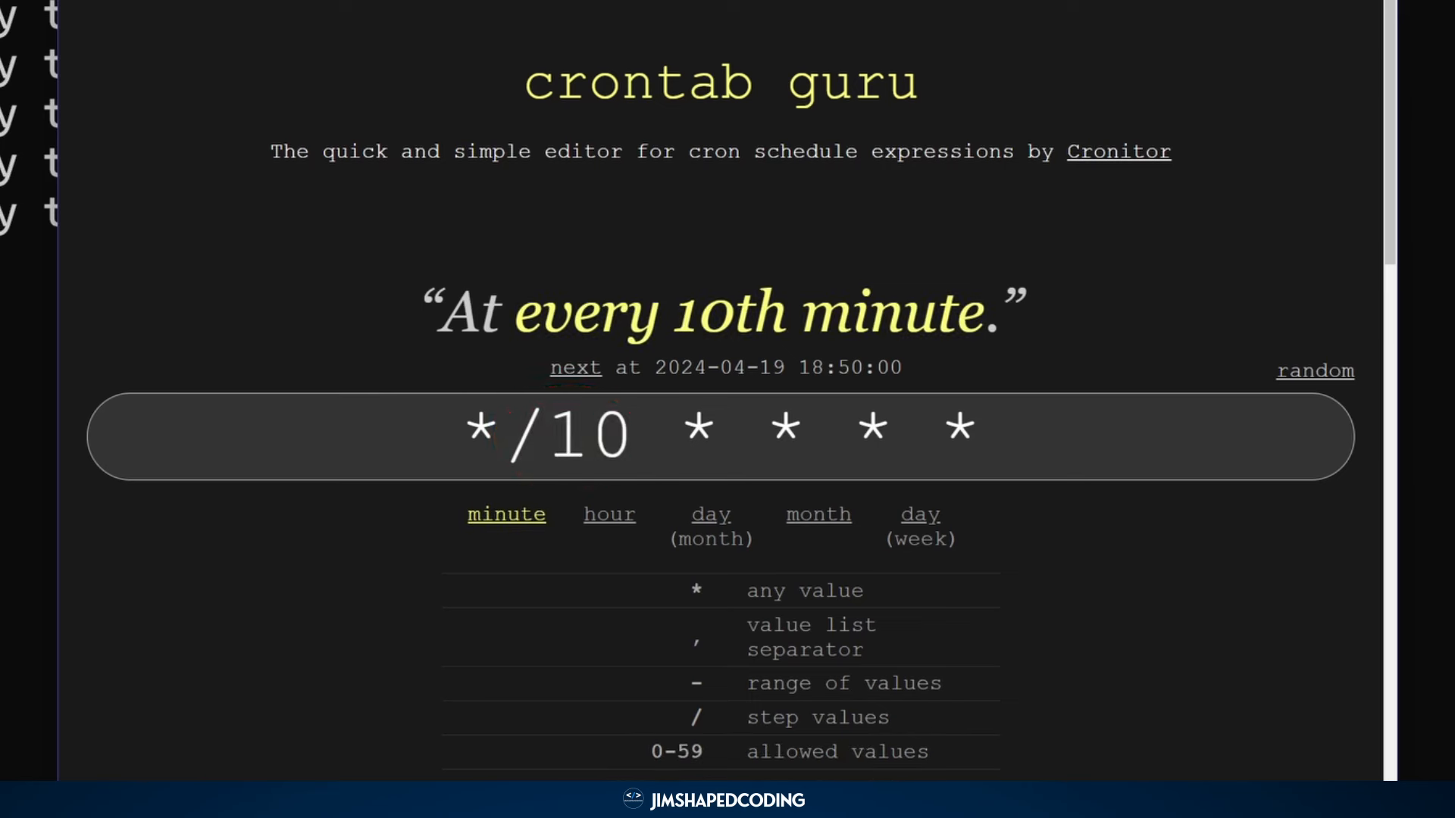
left_click(550, 437)
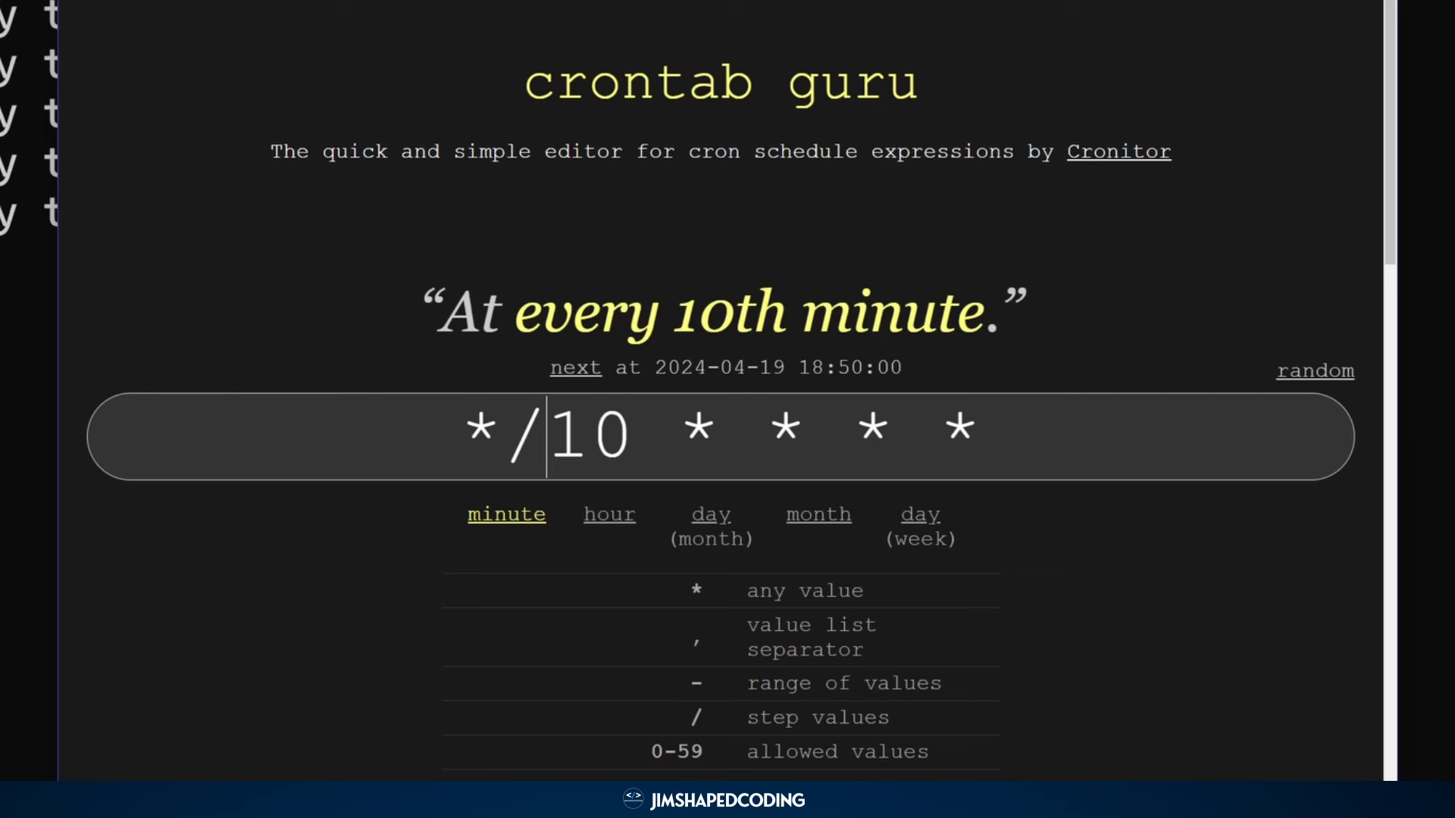
type("0 * * * *")
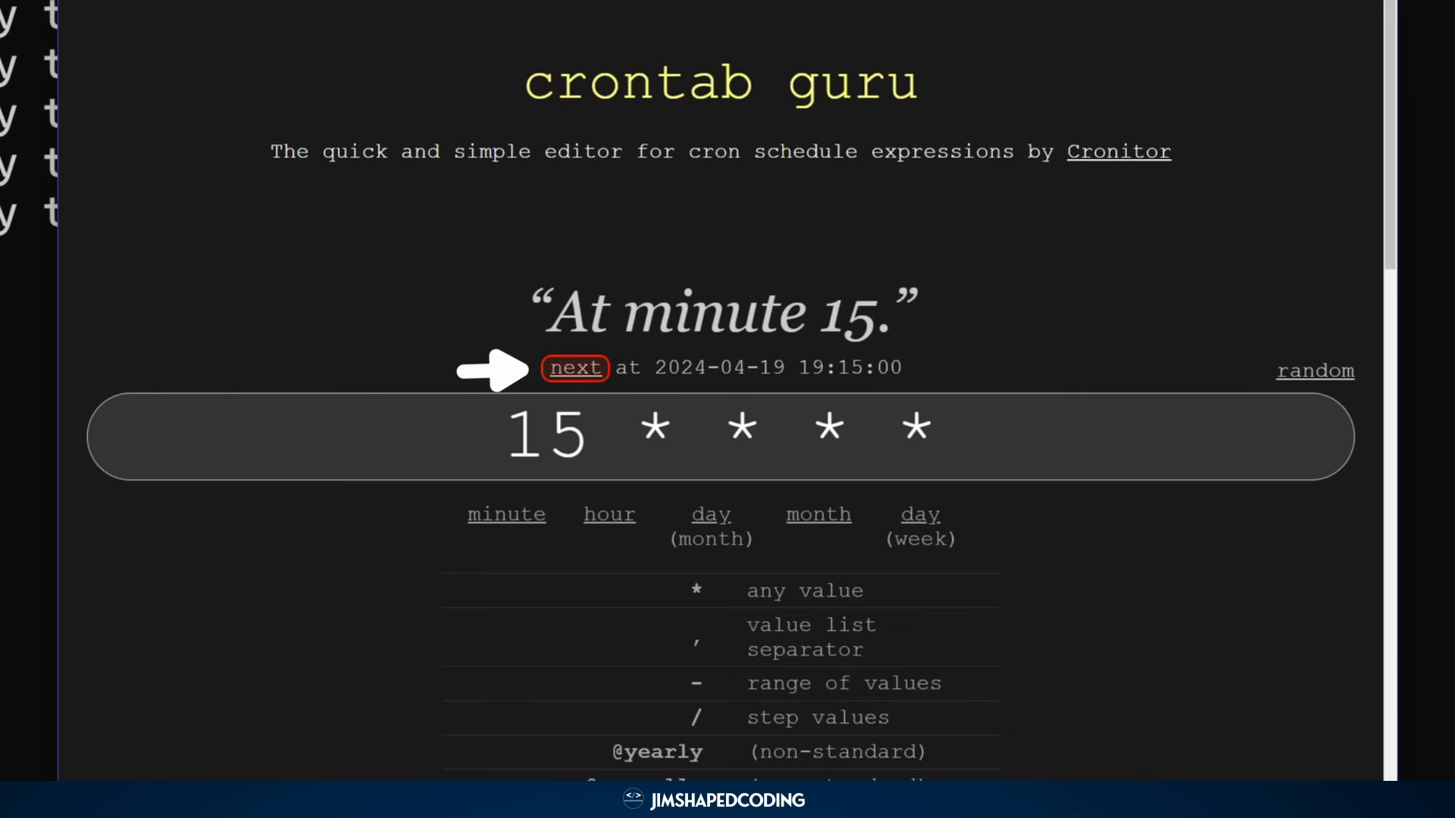
- Enter 0 0 * * 5, check its next run (2024-04-26 midnight), then inspect the minute field
left_click(574, 368)
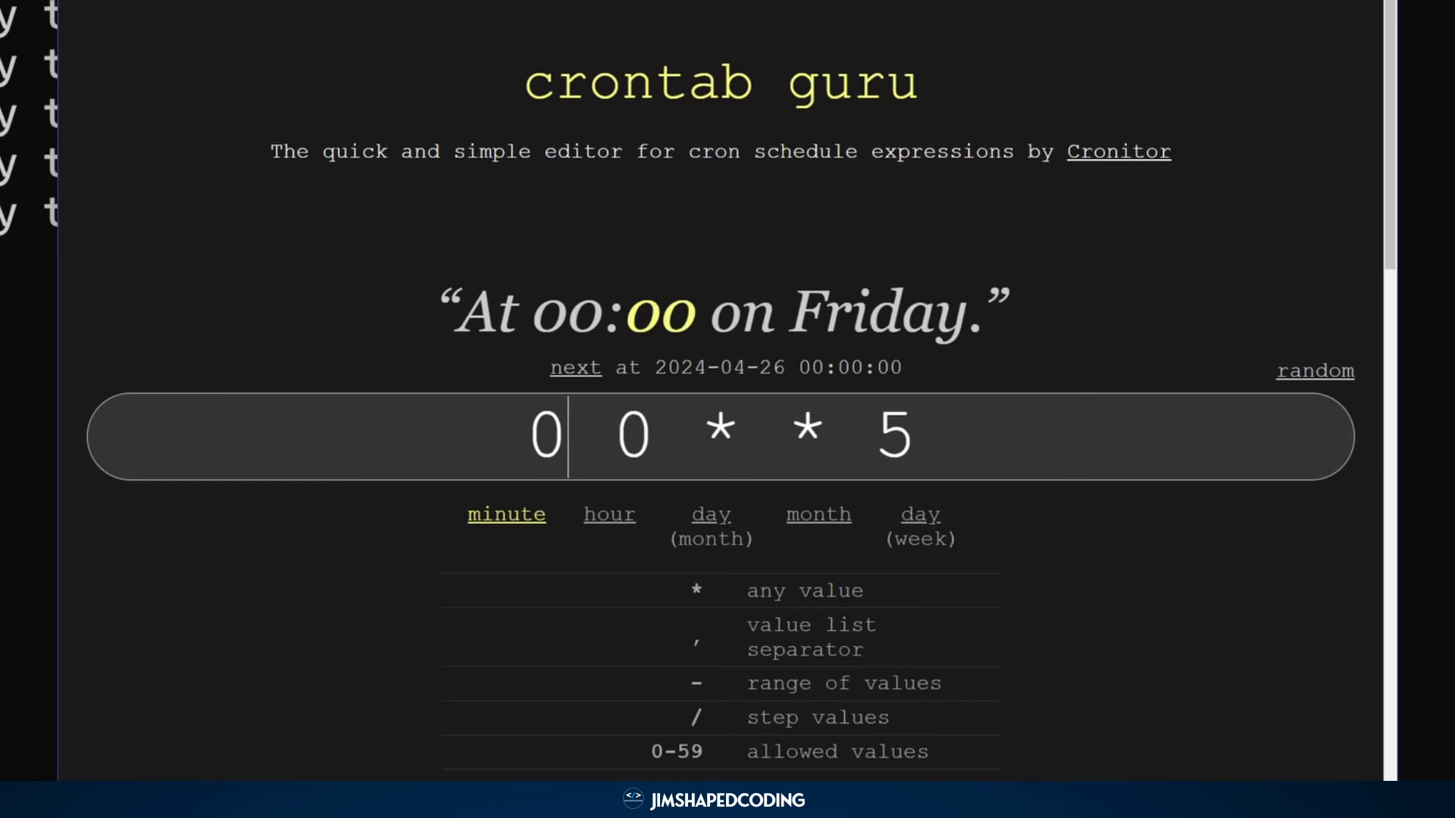
left_click(892, 434)
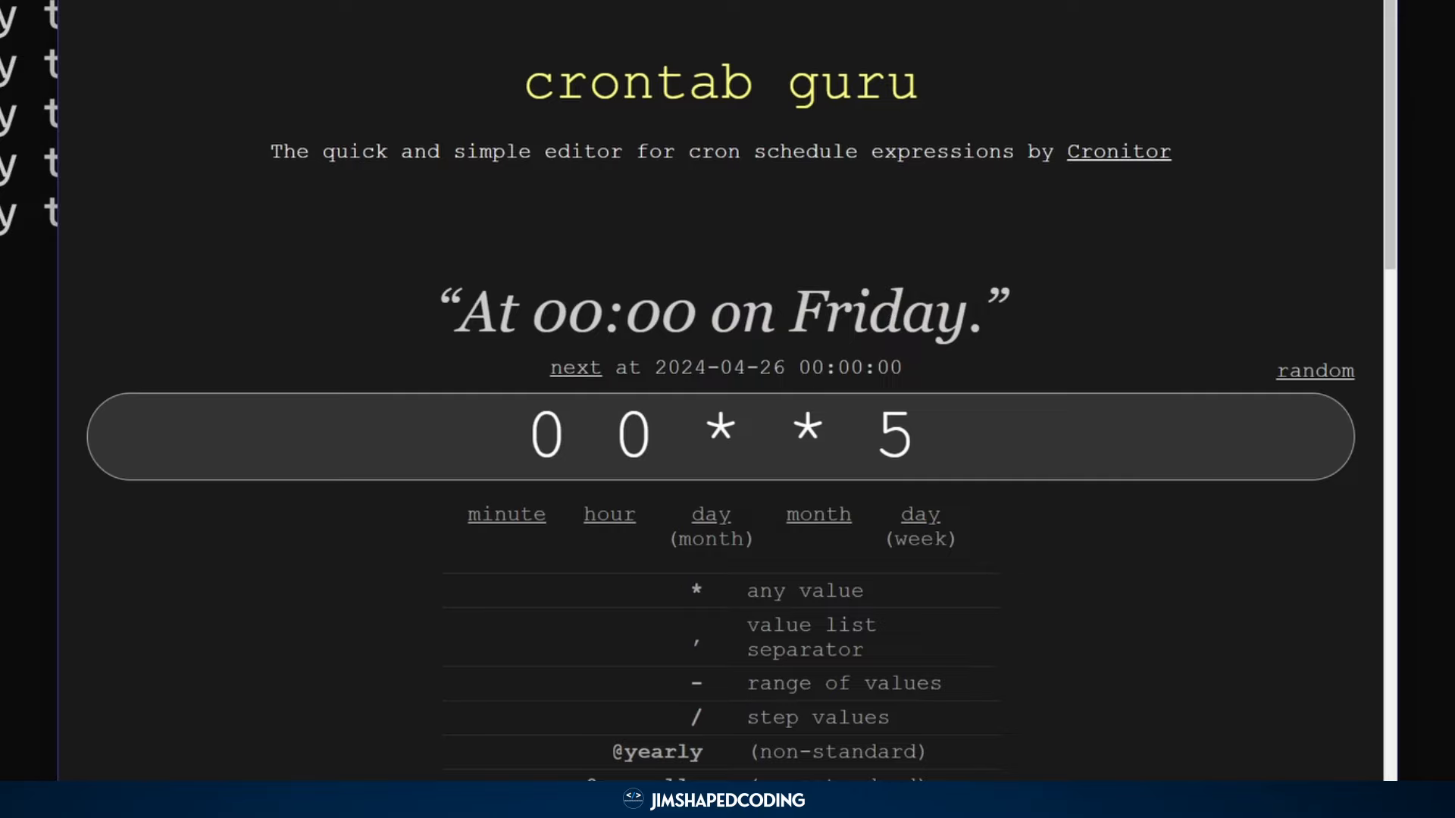
left_click(505, 514)
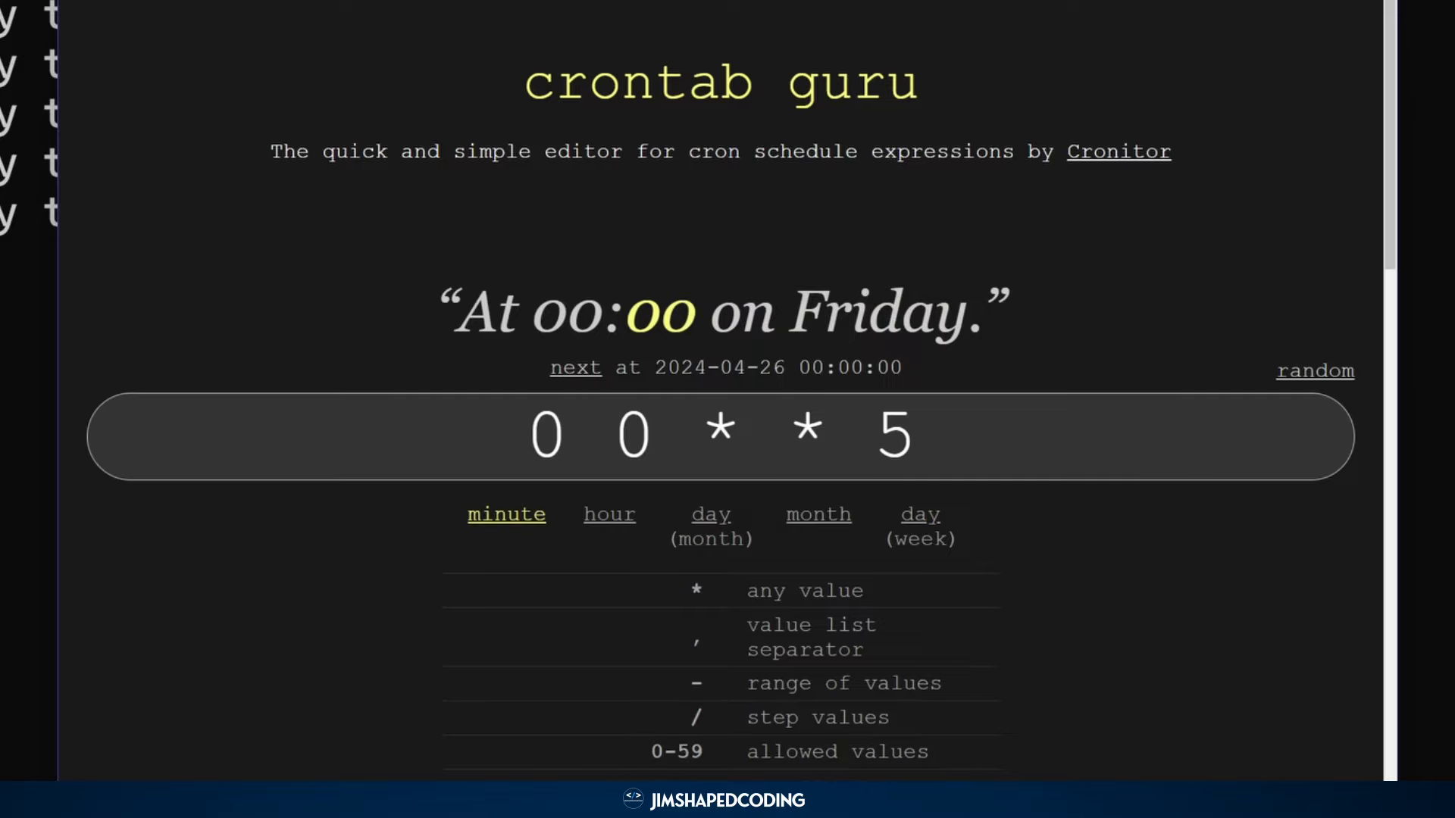